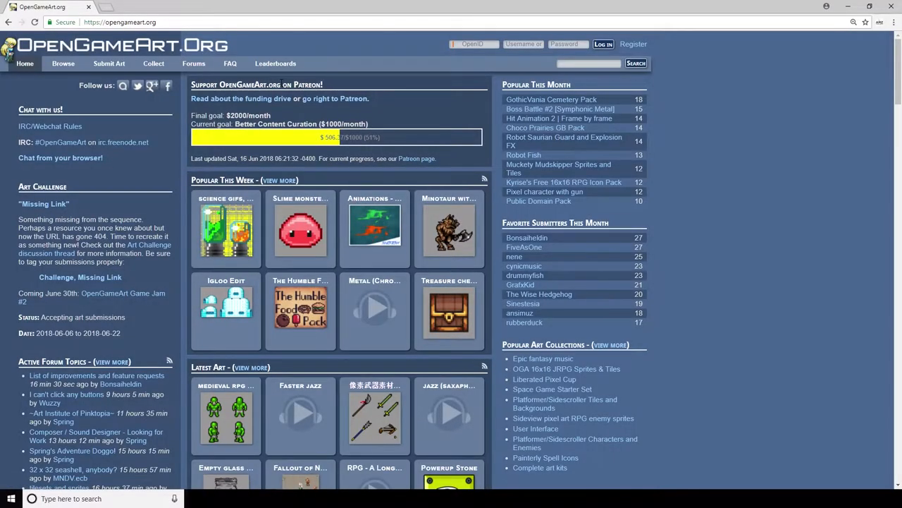
Search OpenGameArt for 'tree' and download the seamless tiling bark texture bark-1024-colcor.png
text(tree)
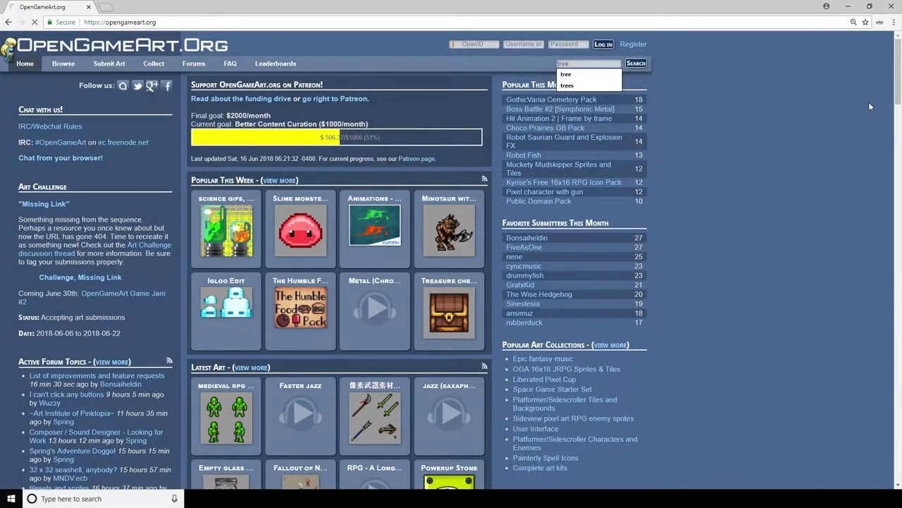
click(635, 62)
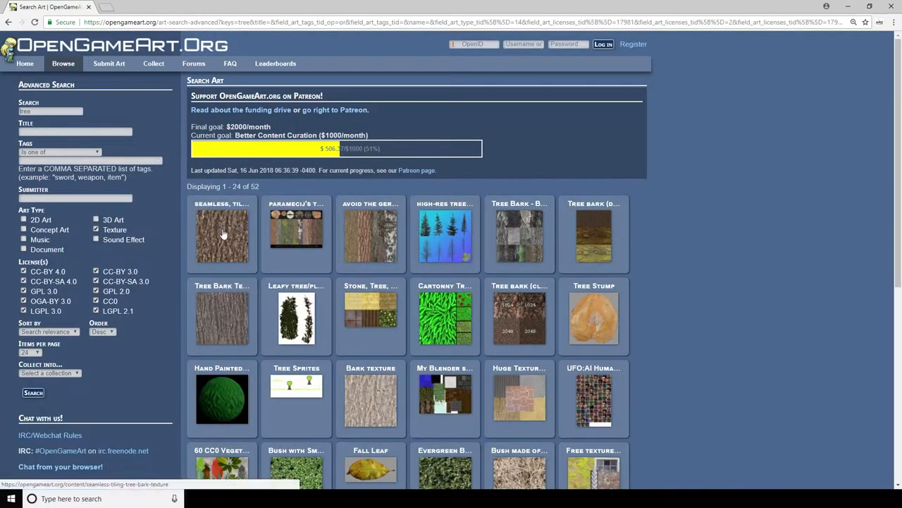
click(222, 235)
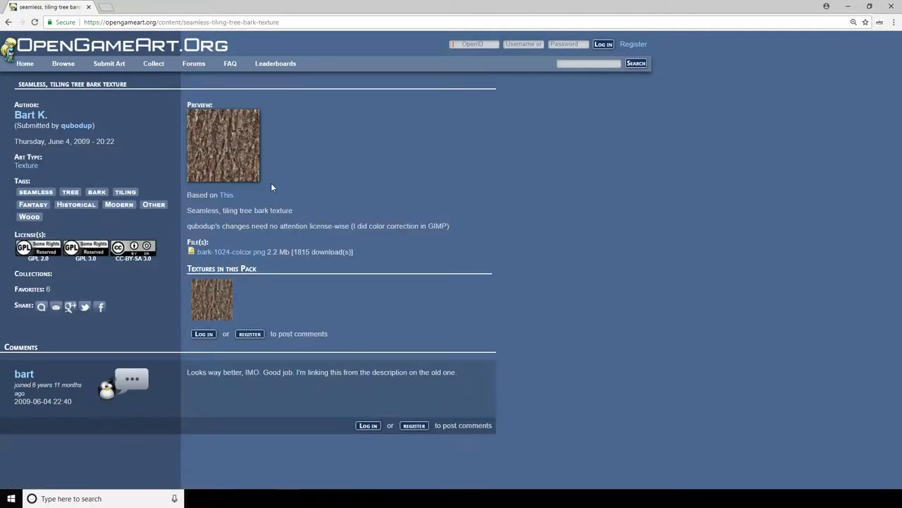
click(232, 252)
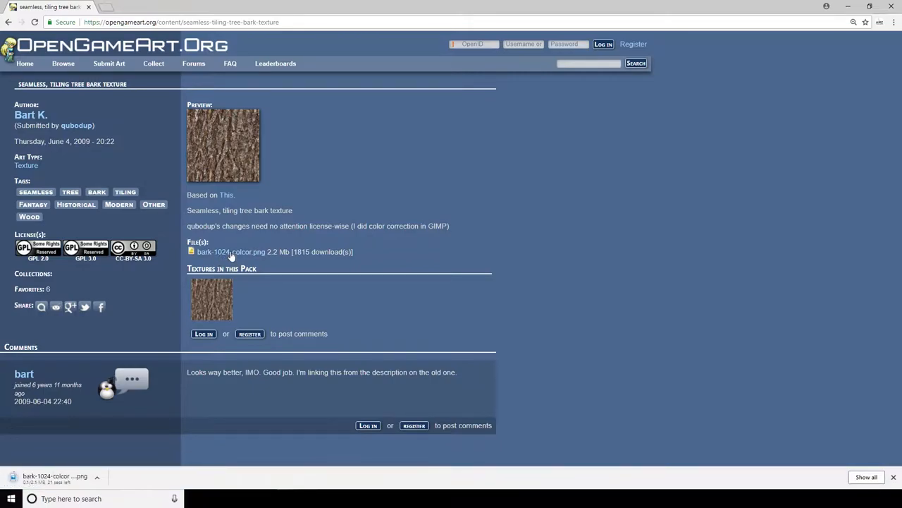
click(141, 7)
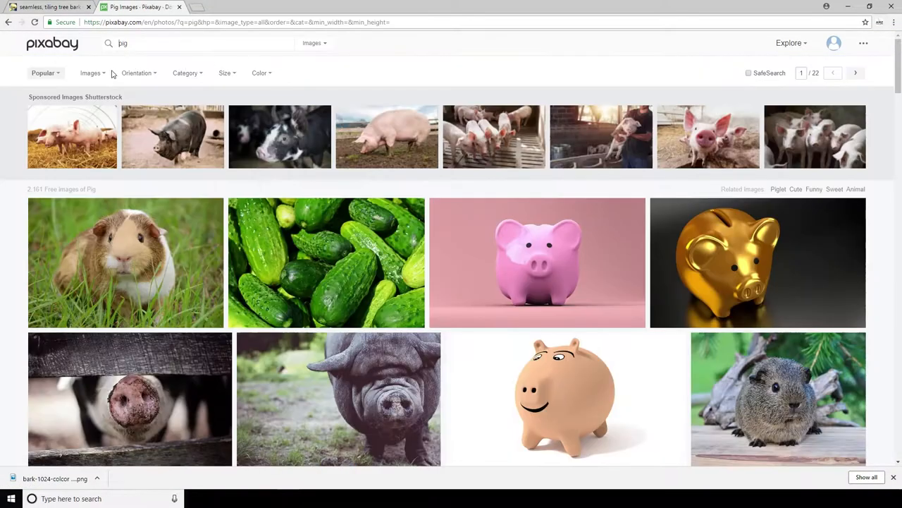
Open the cartoon pink pig on Pixabay and download it as a 1217×1280 PNG
click(538, 262)
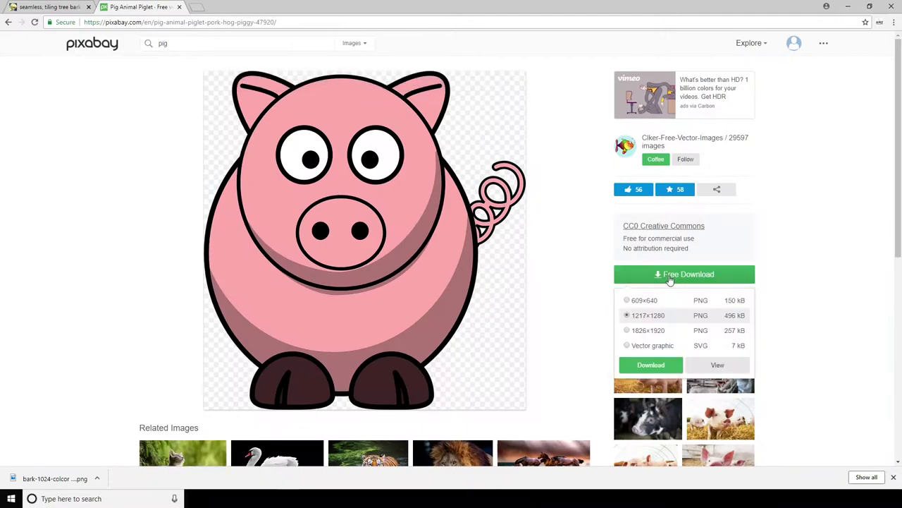
click(684, 274)
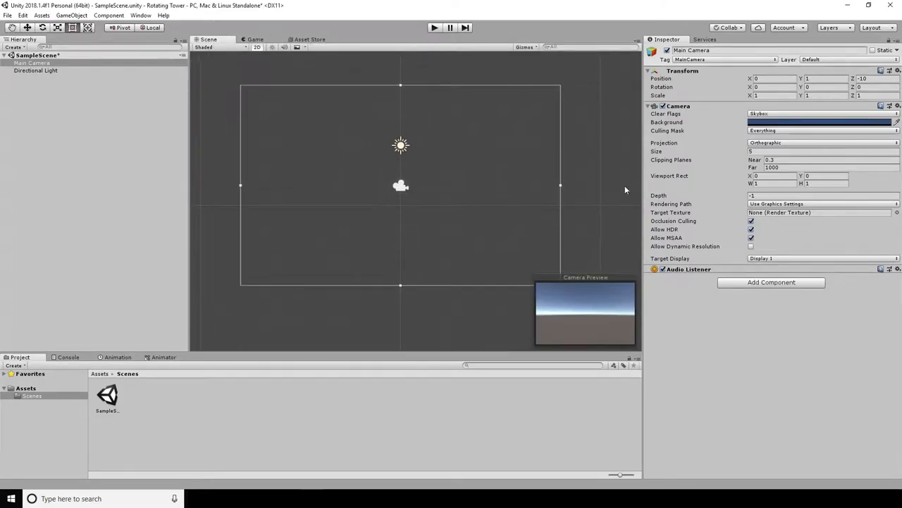
Create a cylinder scaled to 10,10,10 and rotated 90 degrees on X
click(71, 15)
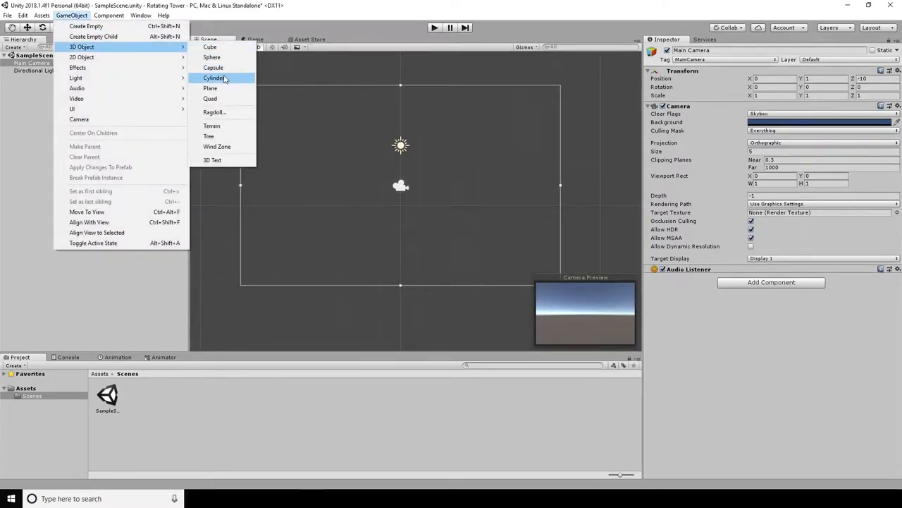
click(215, 78)
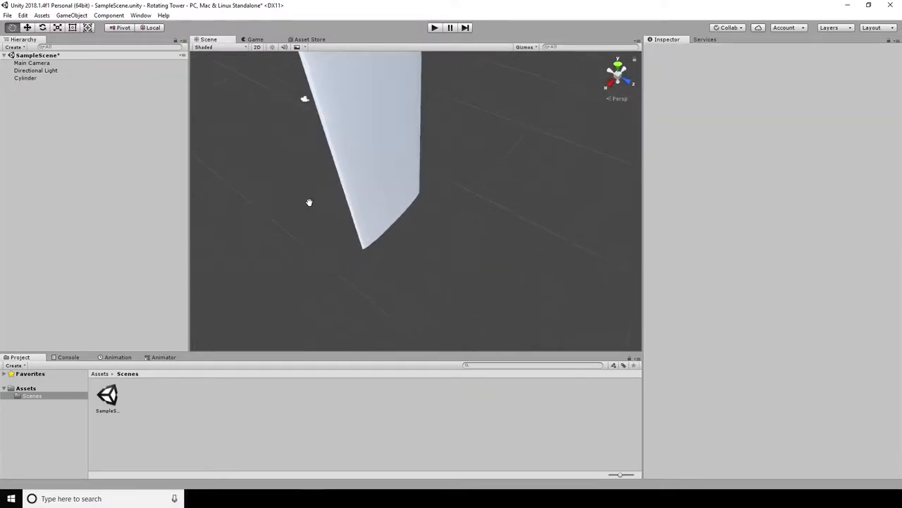
click(25, 78)
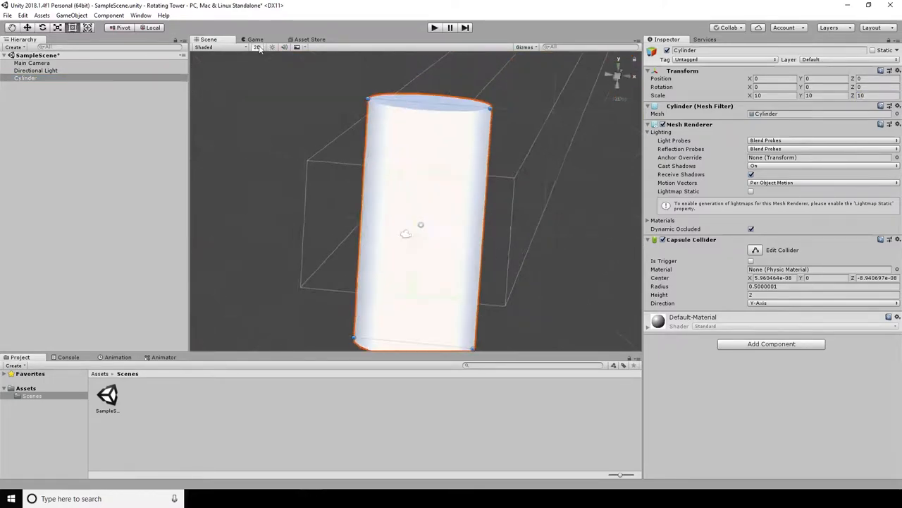
text(90)
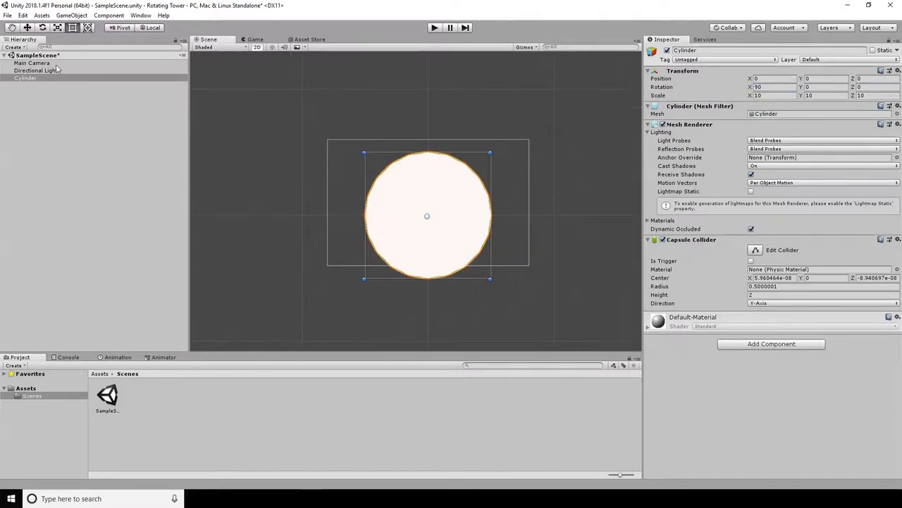
click(32, 63)
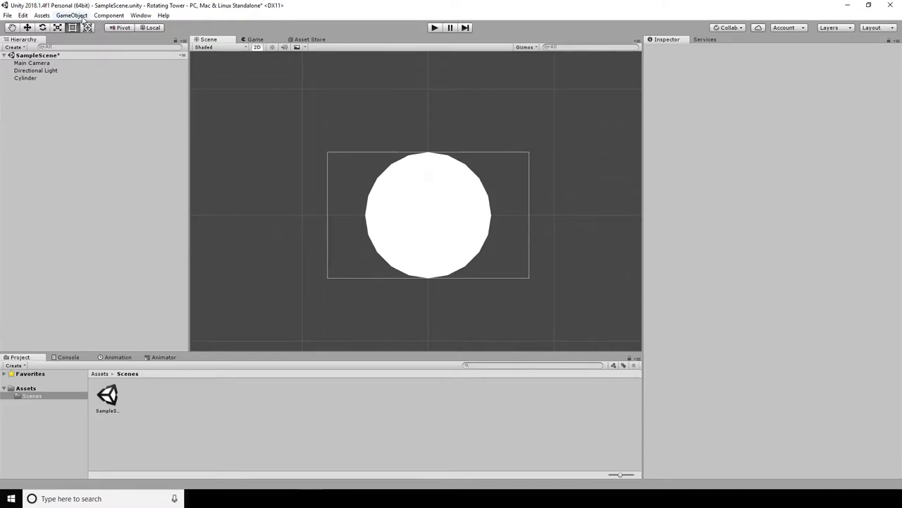
Make a Tree material from the bark texture and apply it to the cylinder
click(26, 78)
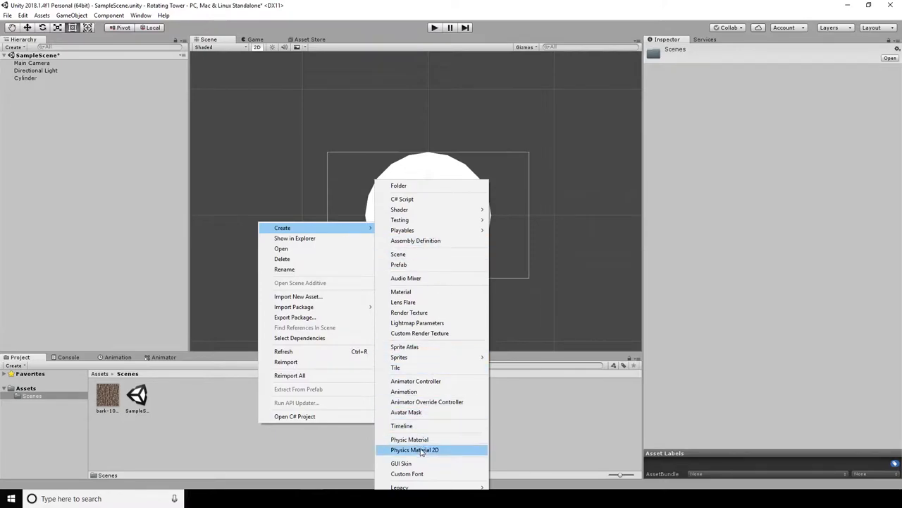
click(400, 291)
text(Tree)
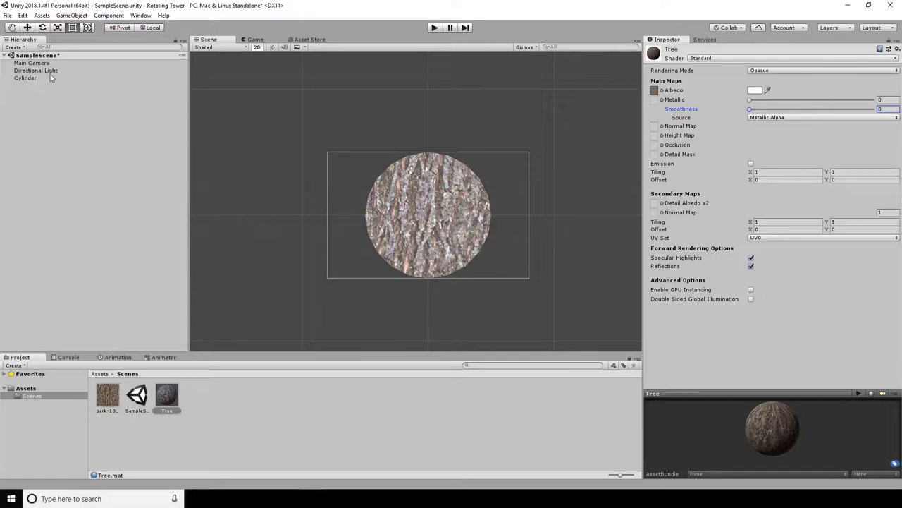
click(30, 85)
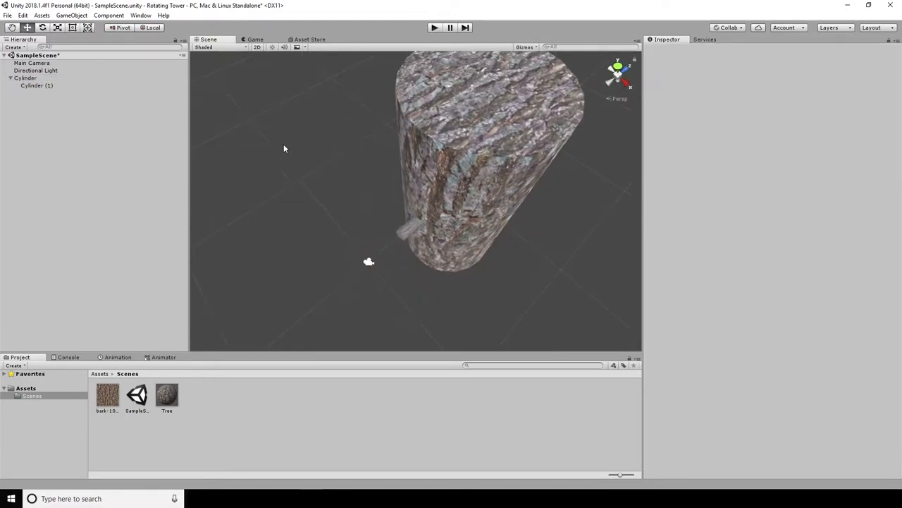
Test-play the scene, then edit the small child cylinder's transform, entering 0.65
click(434, 27)
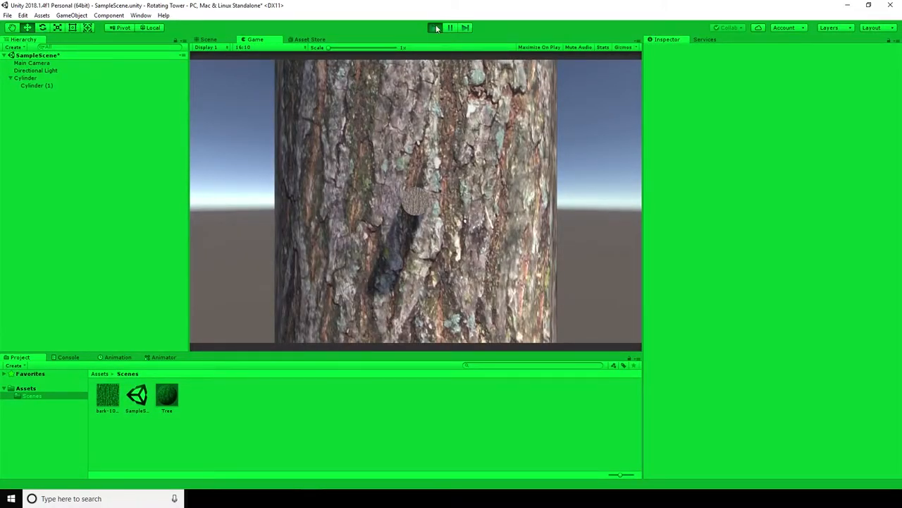
click(435, 28)
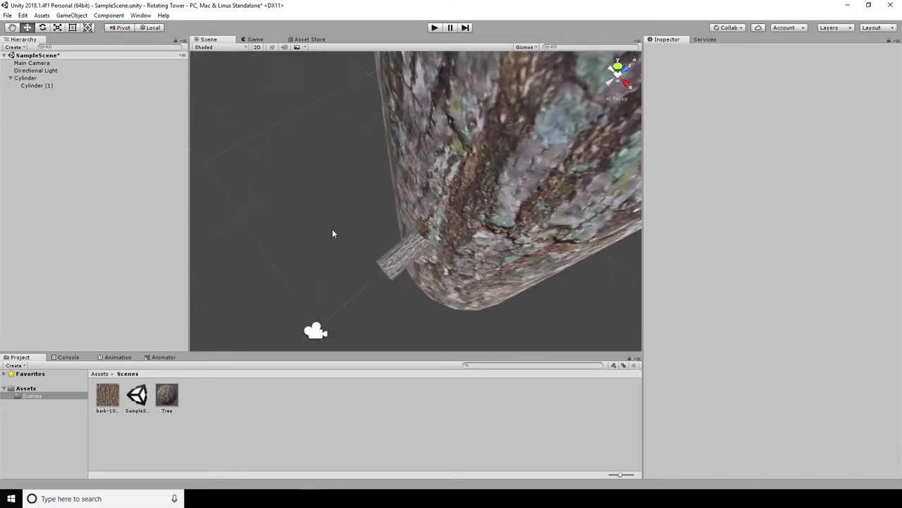
click(37, 86)
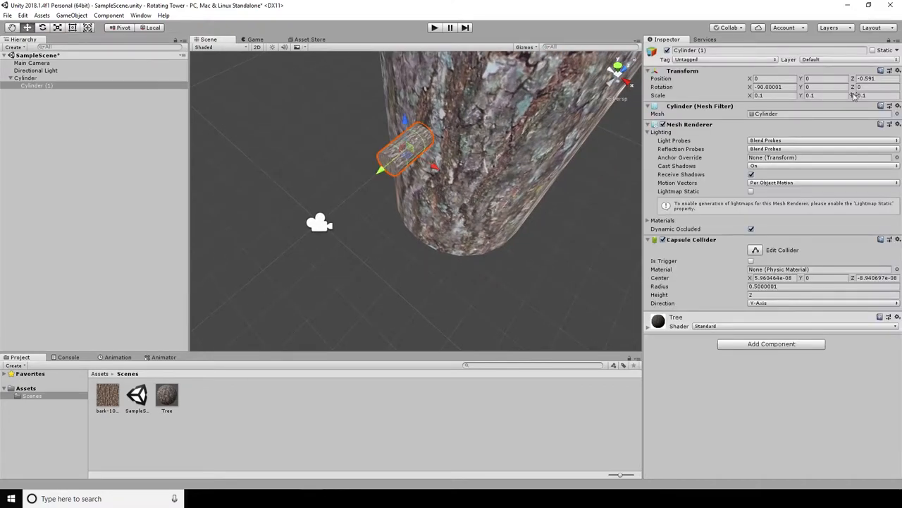
text(0.65)
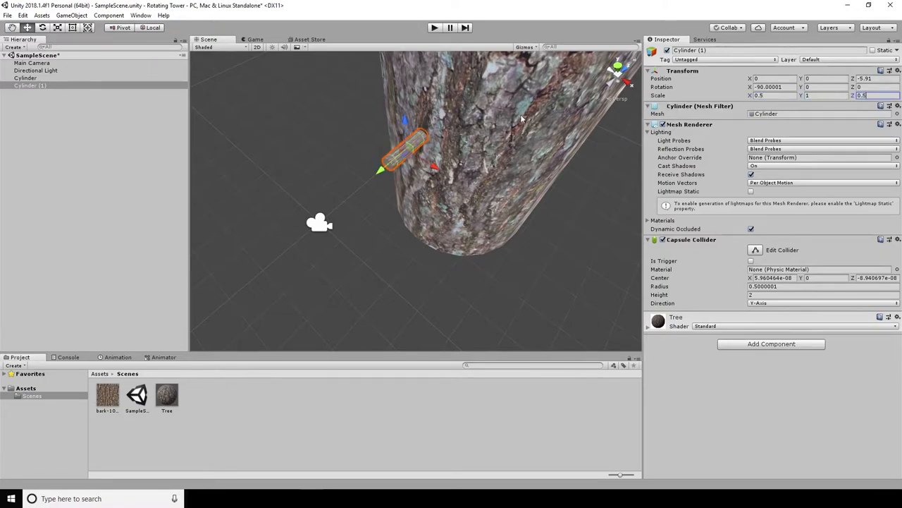
Rename the small cylinder to Branch and play the scene again
double_click(29, 85)
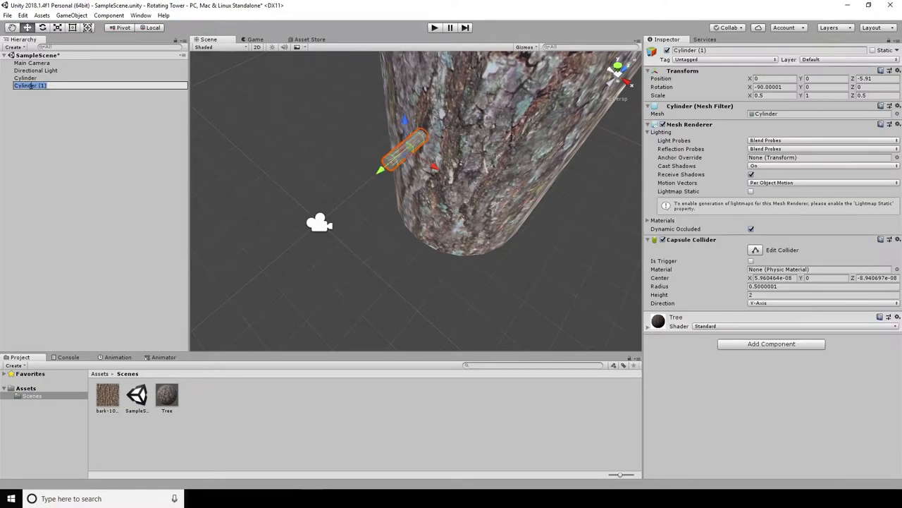
text(Branch)
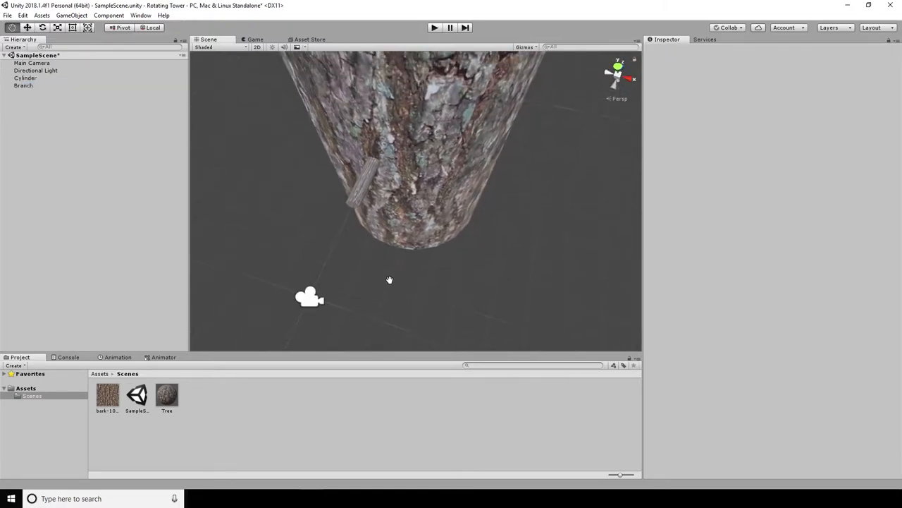
click(435, 27)
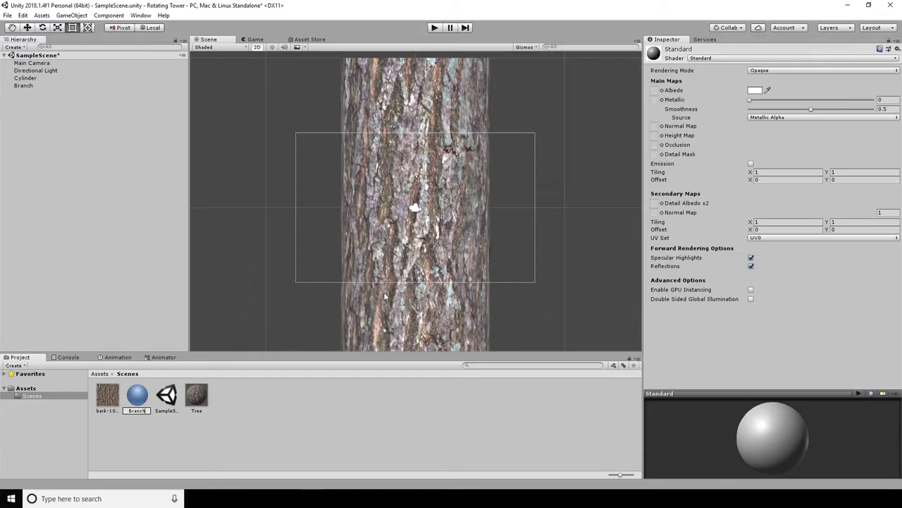
Give the Branch material the bark texture and tint the Tree material grey B3B3B3
click(137, 395)
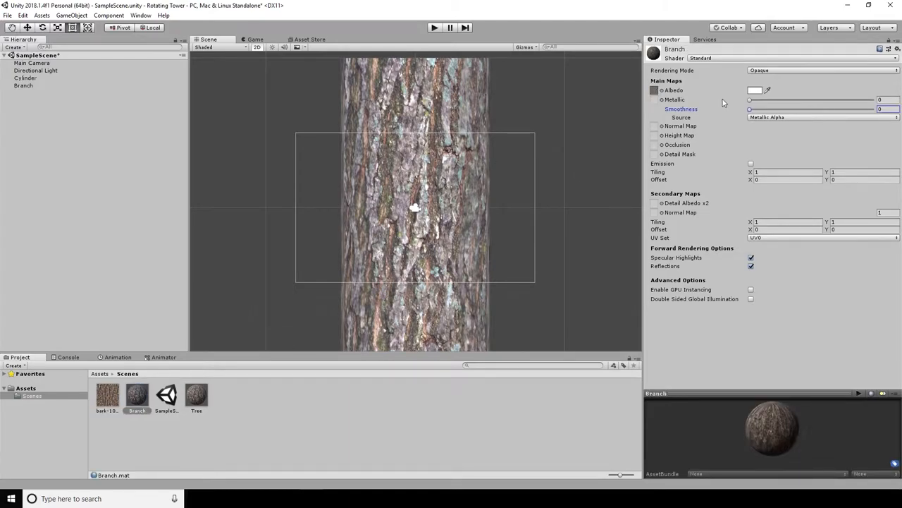
click(755, 90)
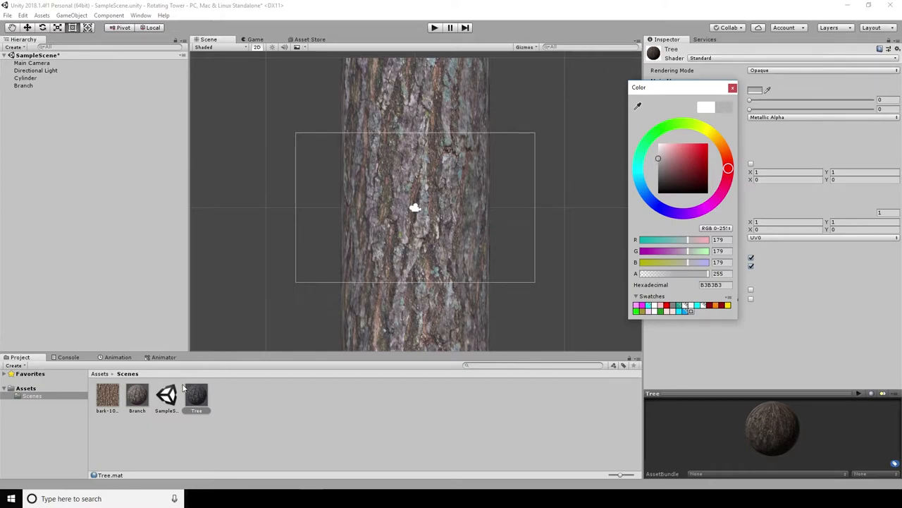
click(24, 86)
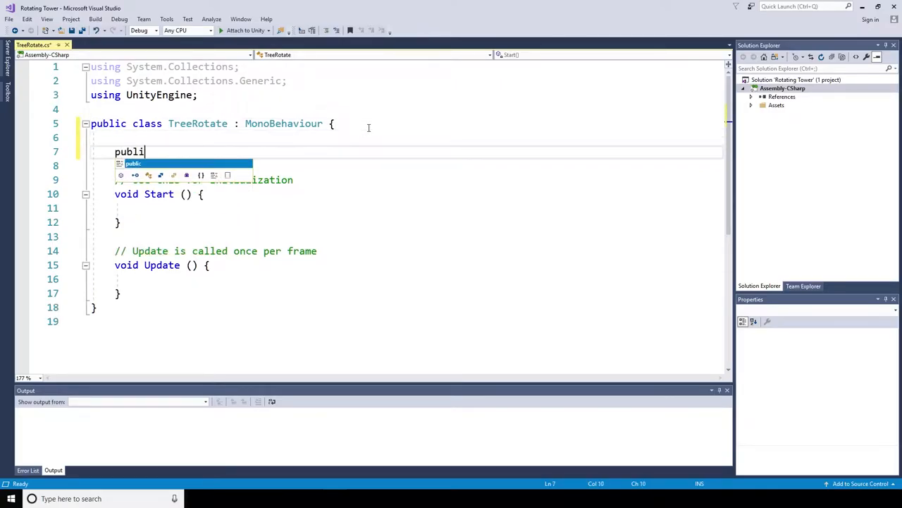
Add public speed = 1 and rotate by horizontal input times speed in FixedUpdate
text(c float speed = 1;)
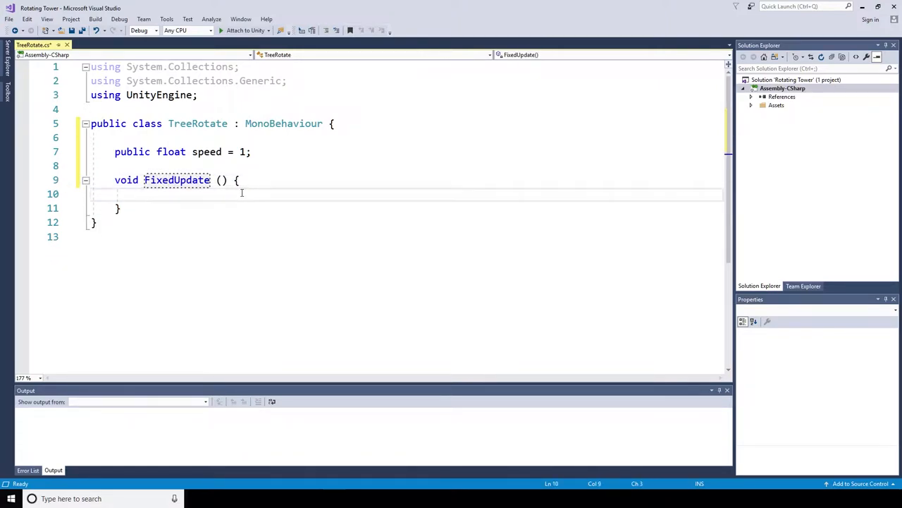
text(float m)
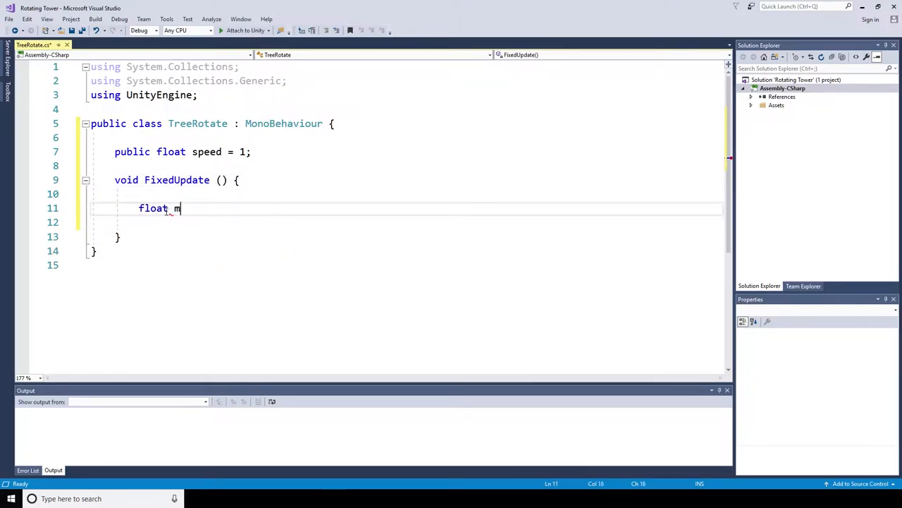
text(oveHorizontal)
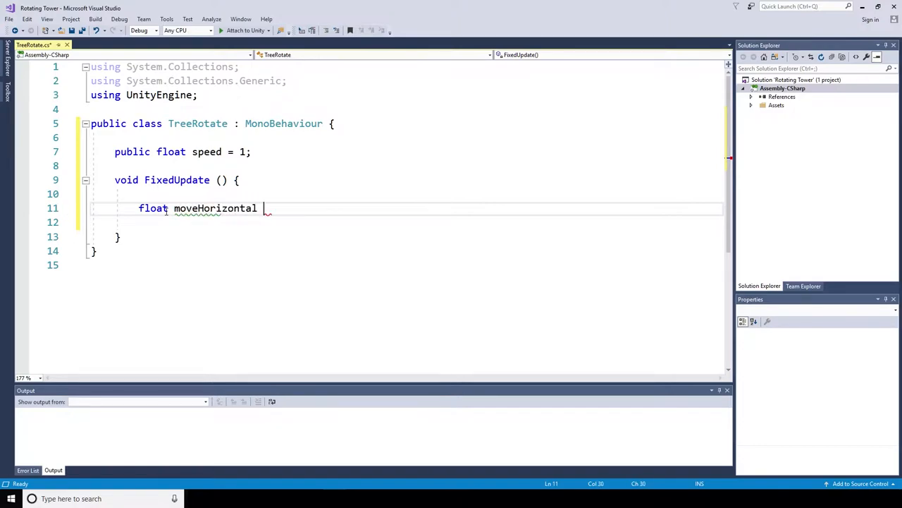
text(= Input.getAxis("Horizontal");)
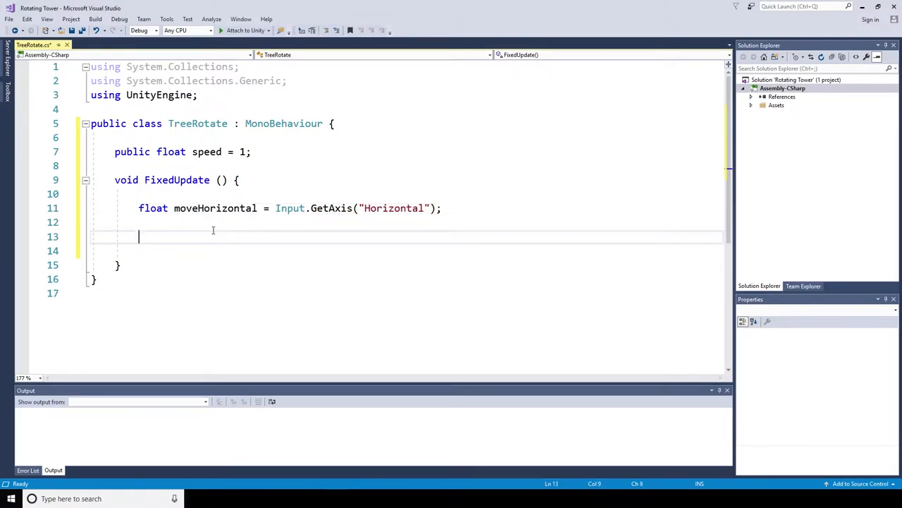
text(transform.Rotate)
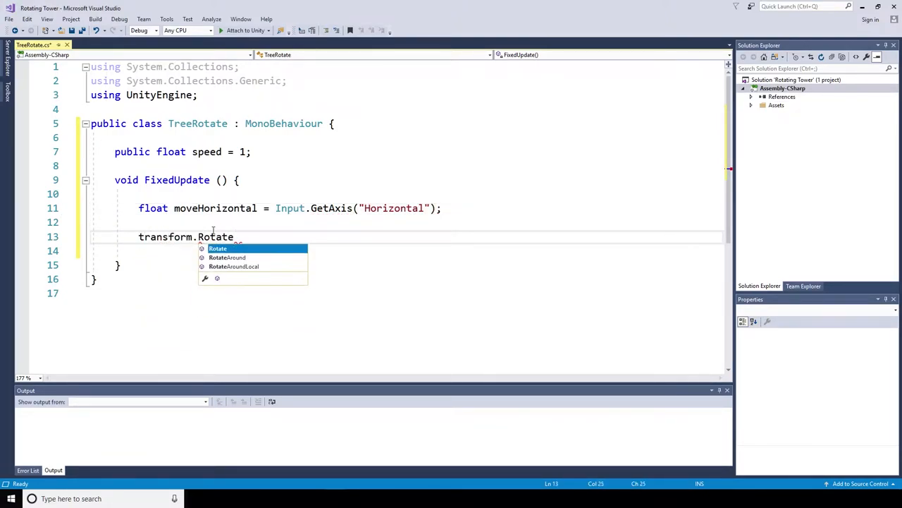
text((0, mo)
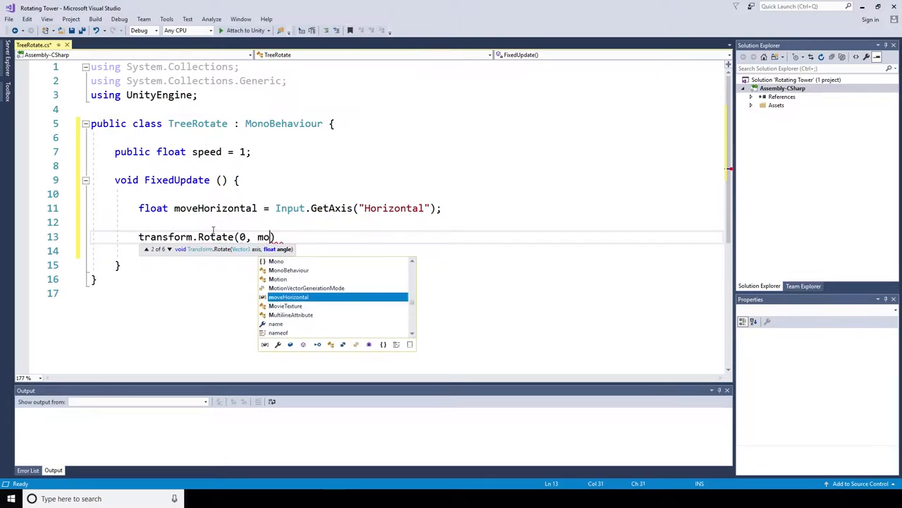
text(veHorizontal * speed,)
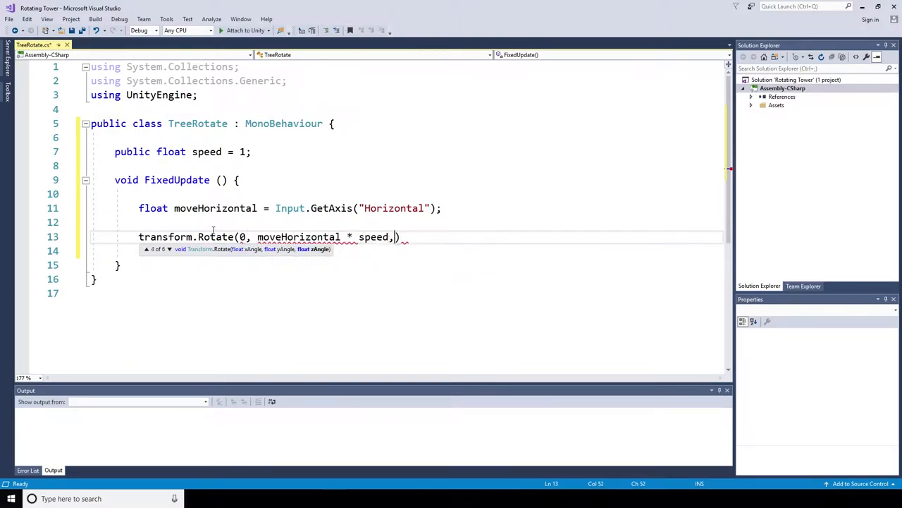
text(0);)
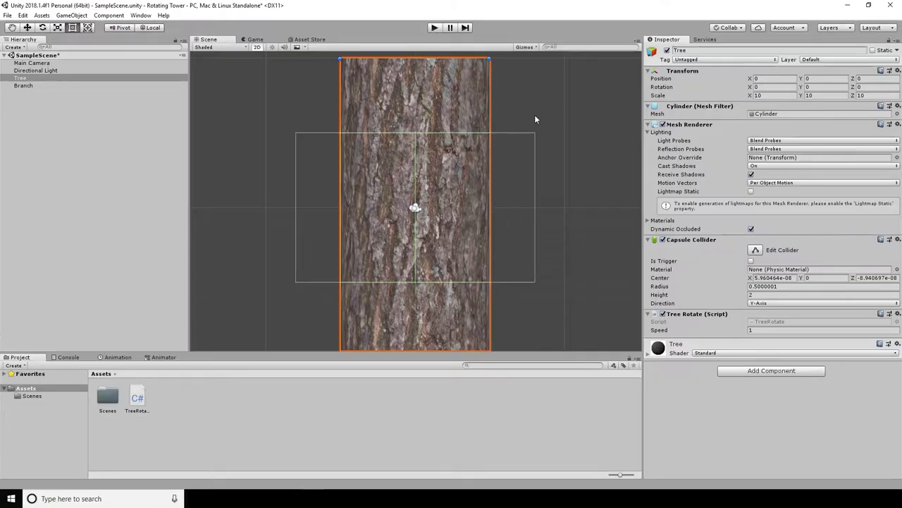
Select the Branch and test-play it poking out from the trunk's edge
click(31, 85)
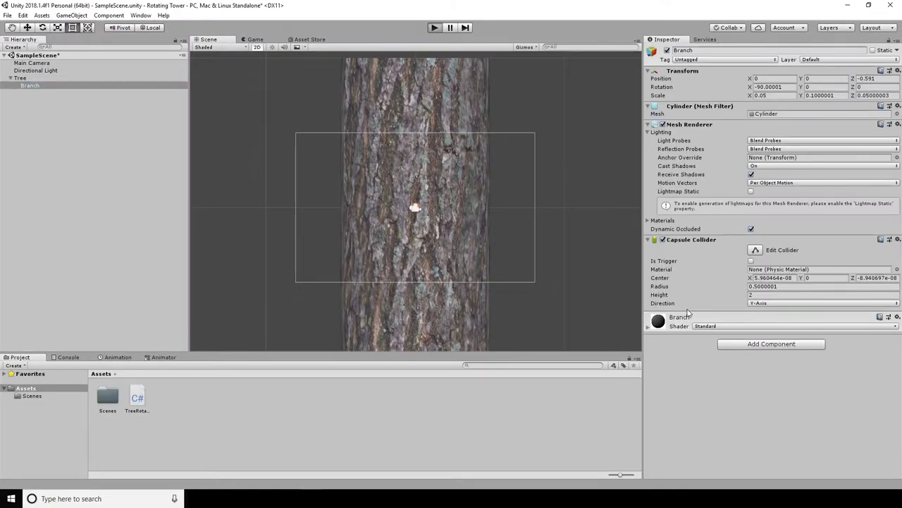
click(434, 27)
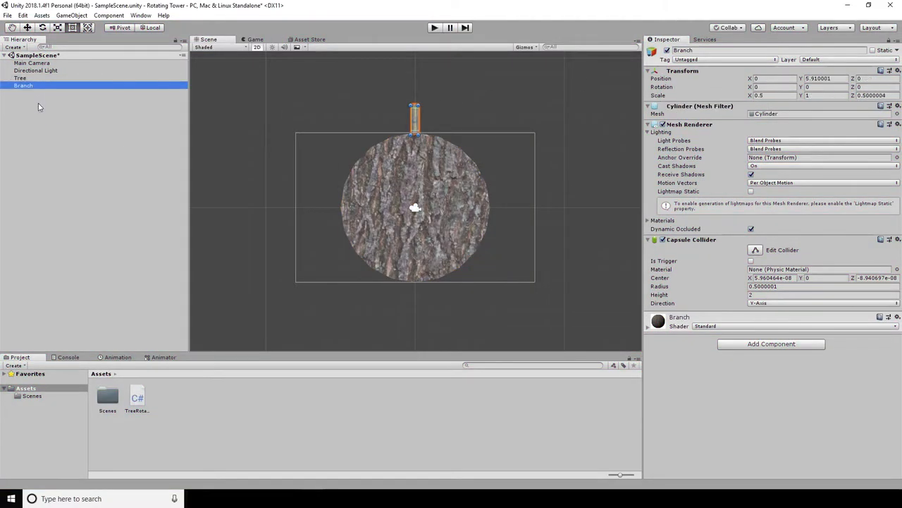
Duplicate branches in 30° rotation steps around the trunk and test-play the ring
double_click(23, 85)
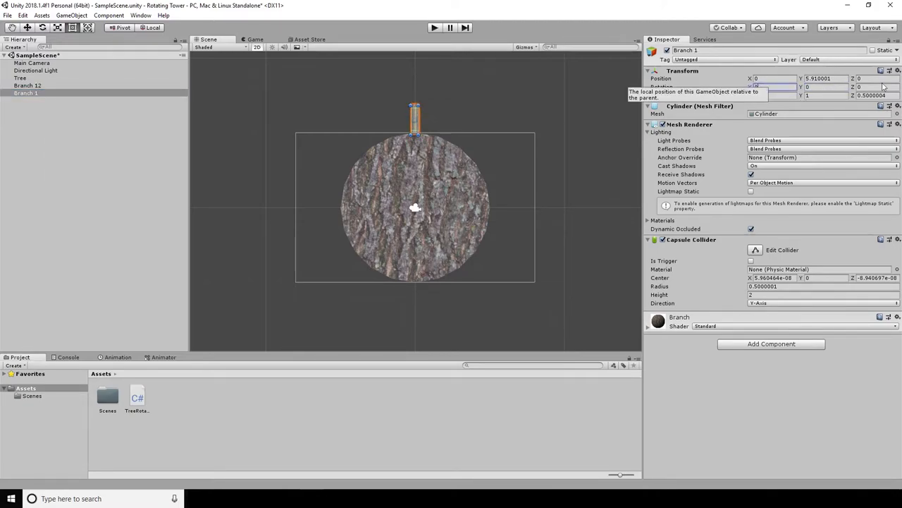
text(30)
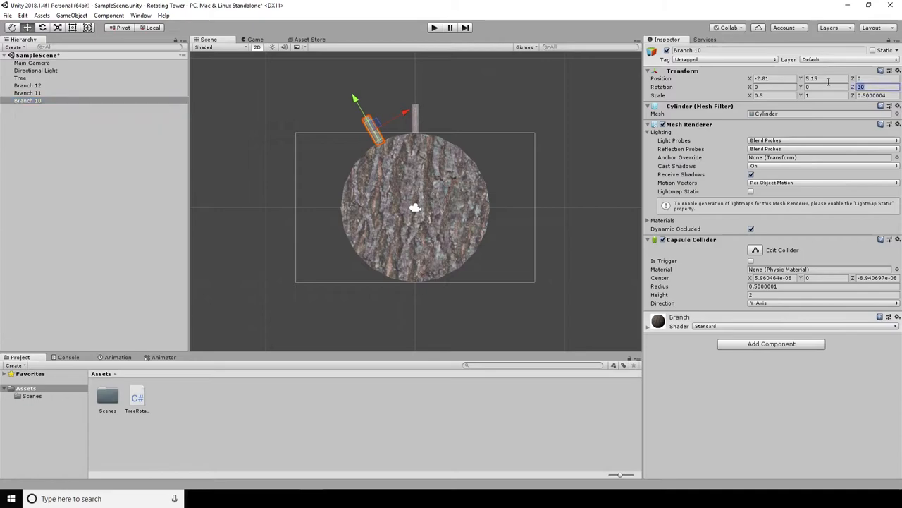
click(26, 108)
text(180)
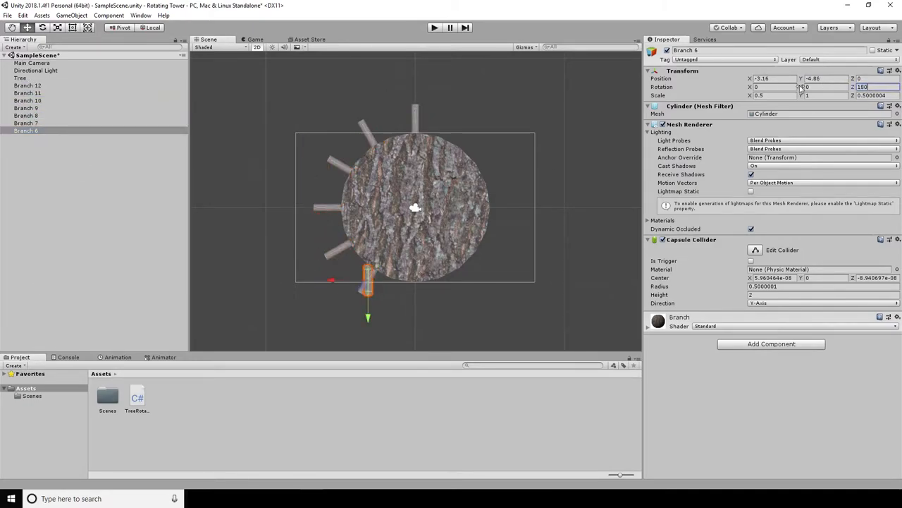
click(26, 153)
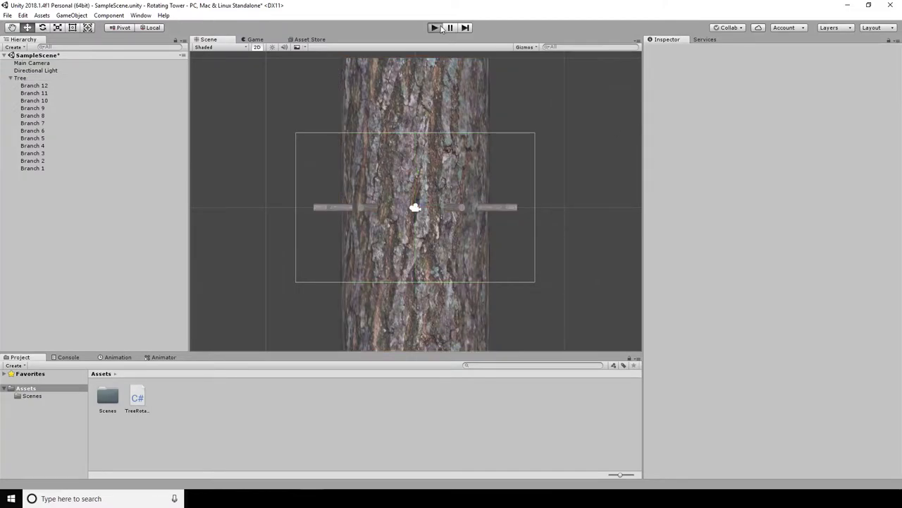
click(433, 28)
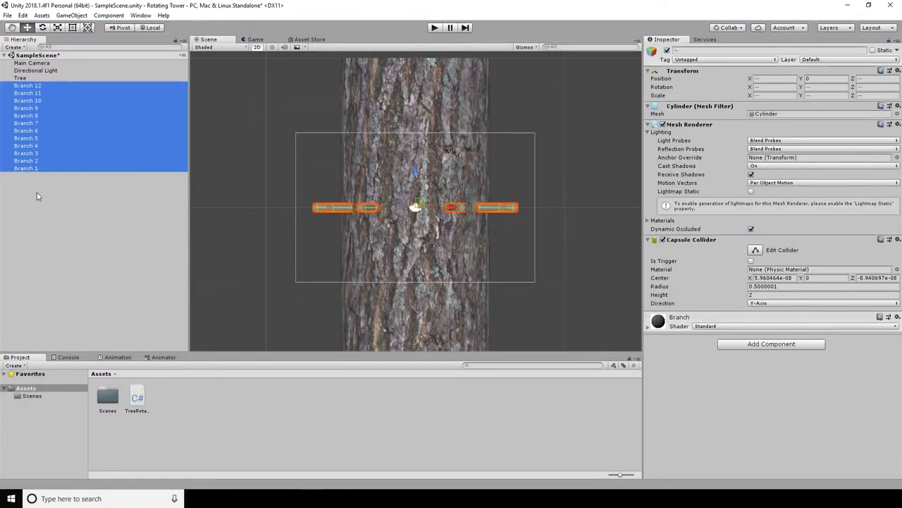
Stagger the branch heights, raising the first, third and seventh branches, then test-play
click(25, 168)
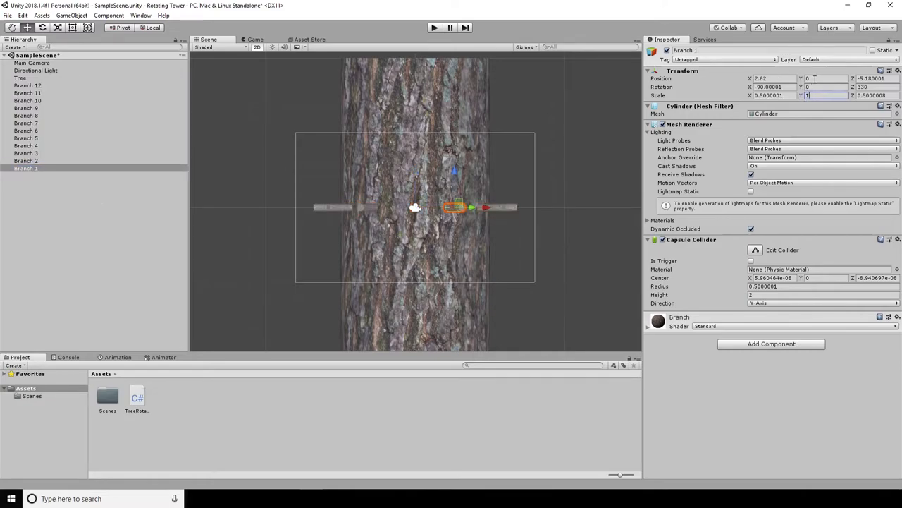
click(25, 153)
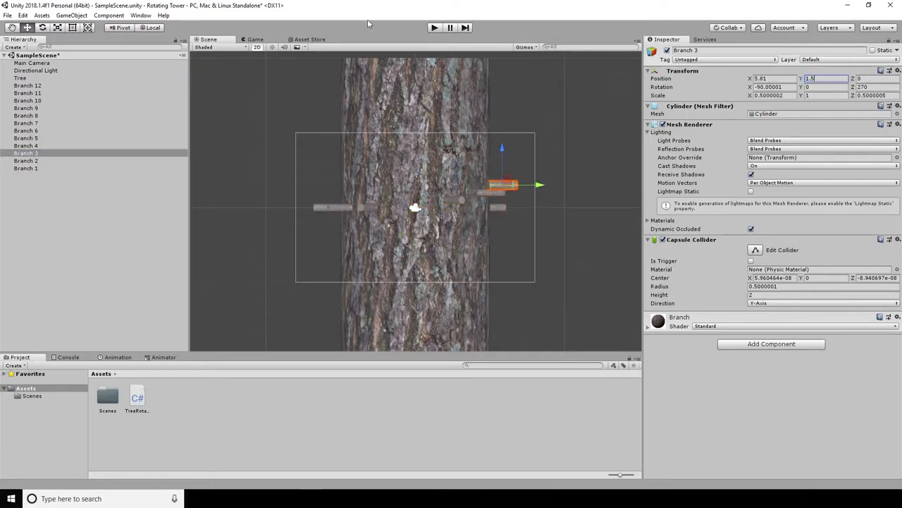
click(26, 122)
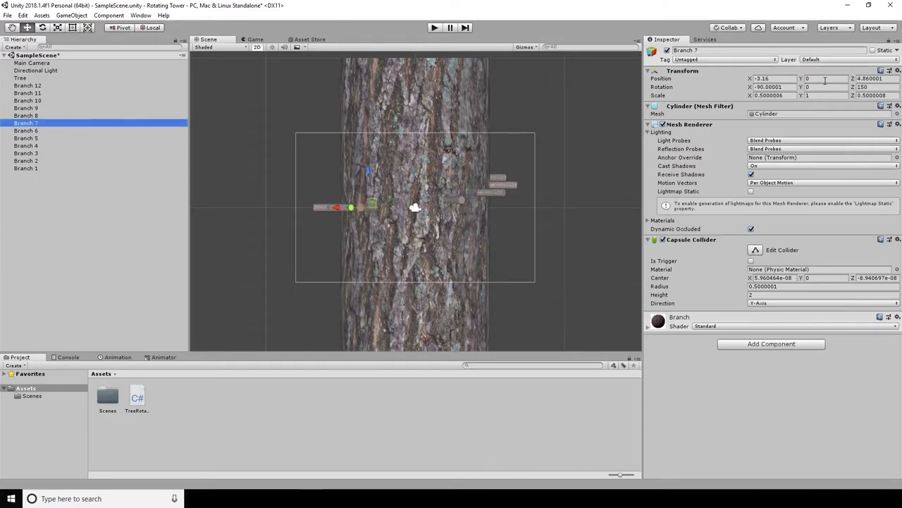
click(27, 101)
text(Branch Section)
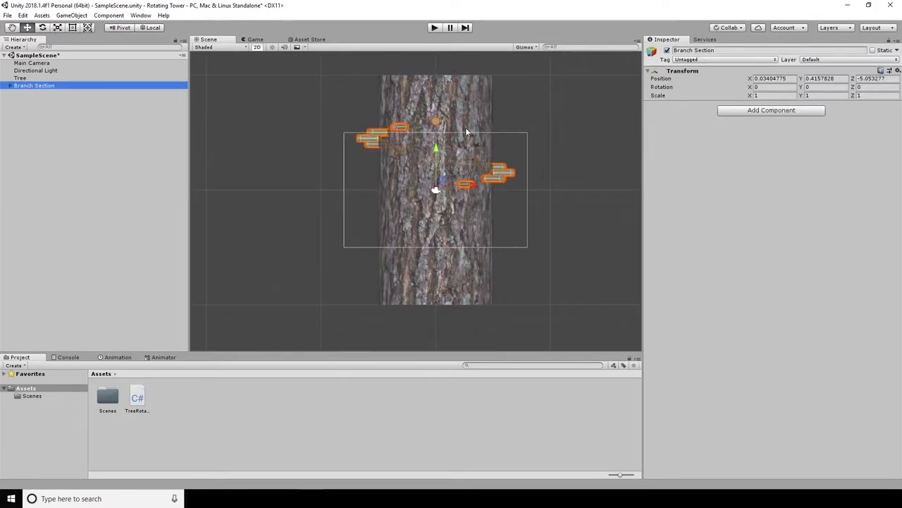
click(434, 28)
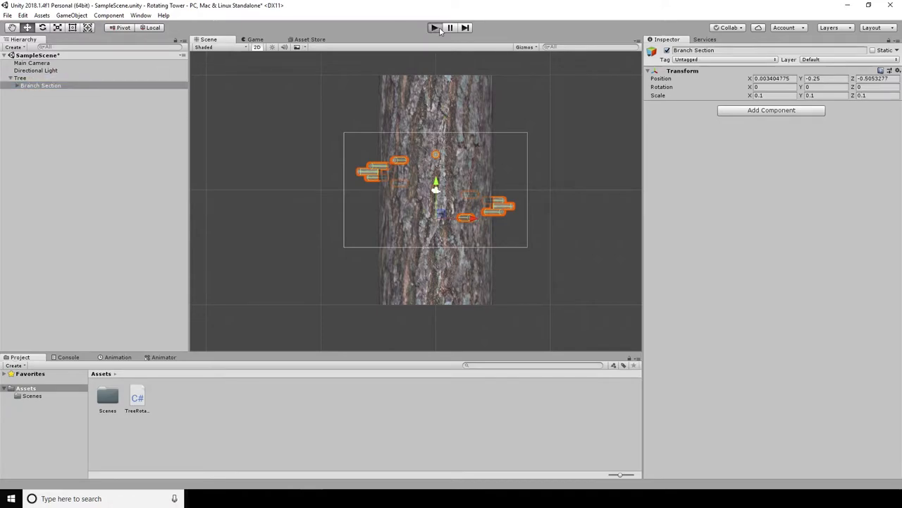
Duplicate the Branch Section to stack another section up the trunk
right_click(40, 92)
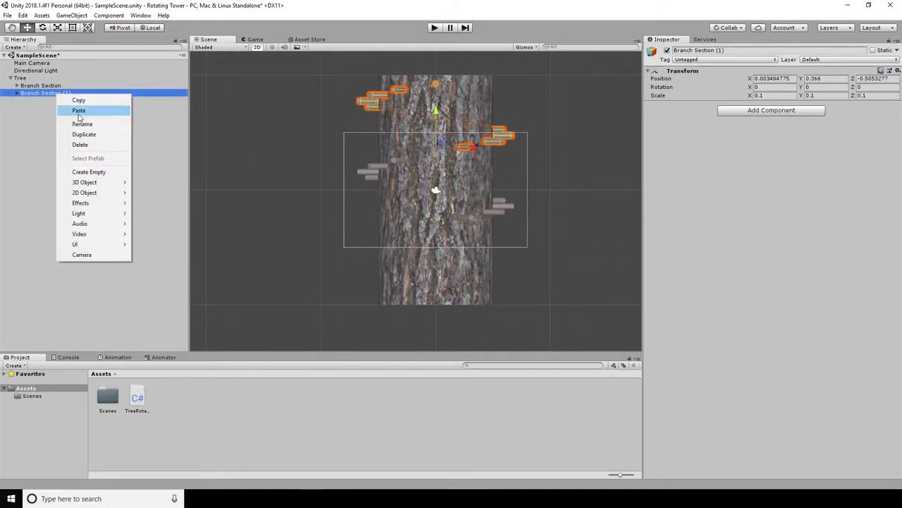
click(79, 110)
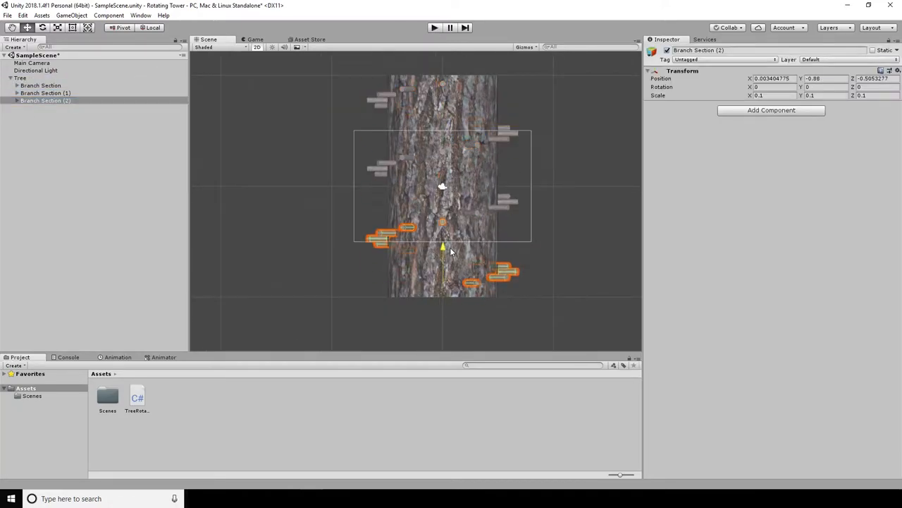
click(25, 108)
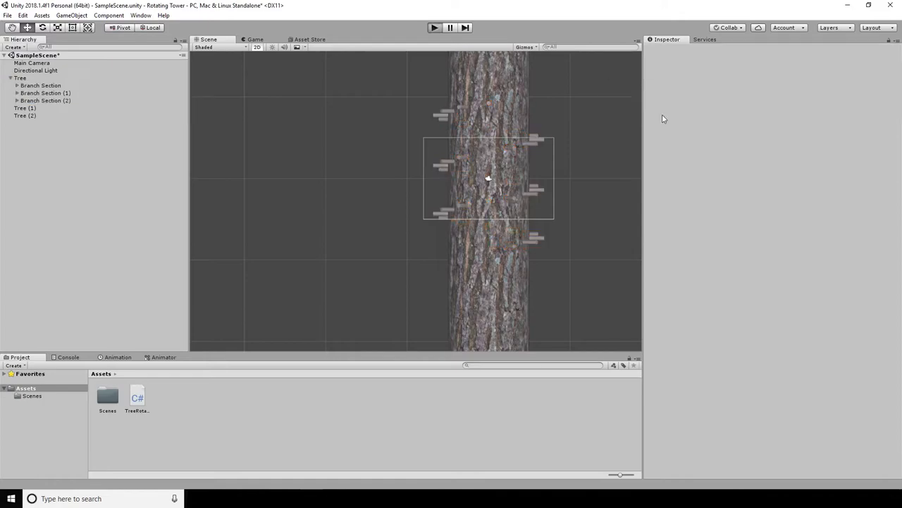
Play-test the scene to view the branches stacked along the tree trunk
click(433, 28)
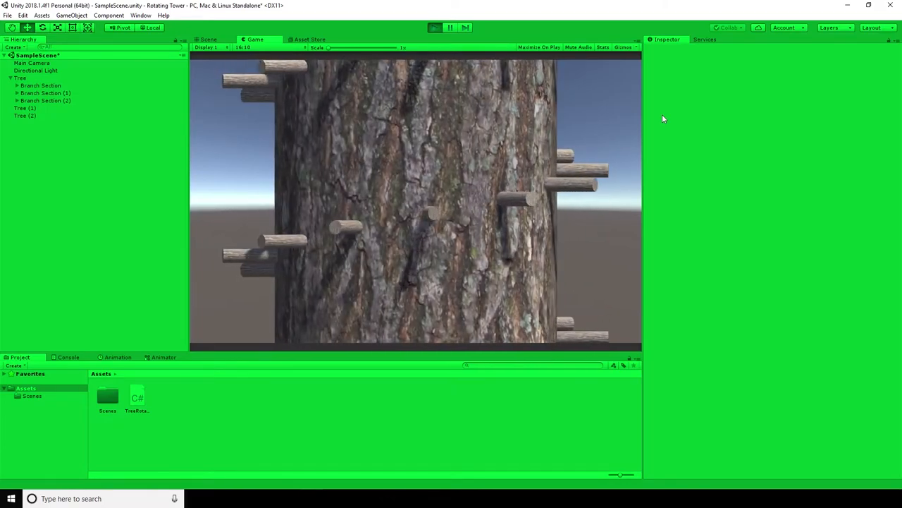
click(435, 28)
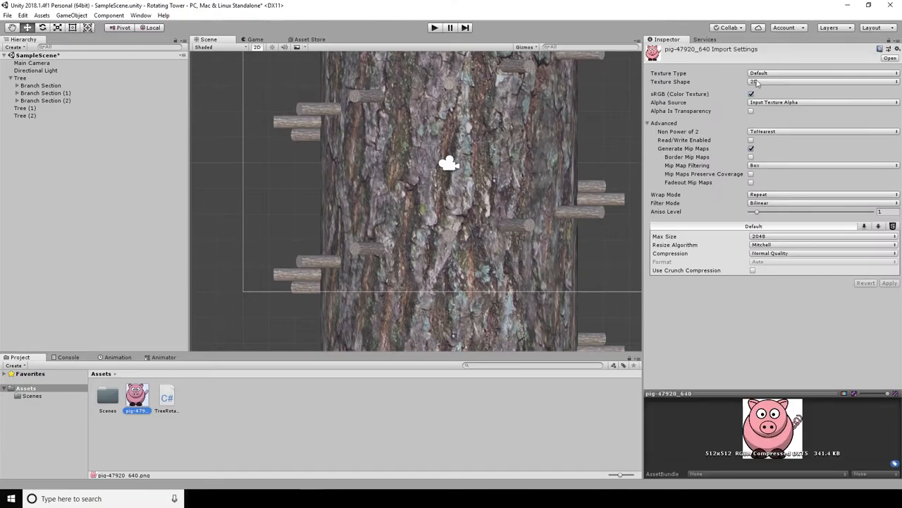
Set the pig texture to Sprite, place it in front of the trunk, and add a Rigidbody
click(822, 72)
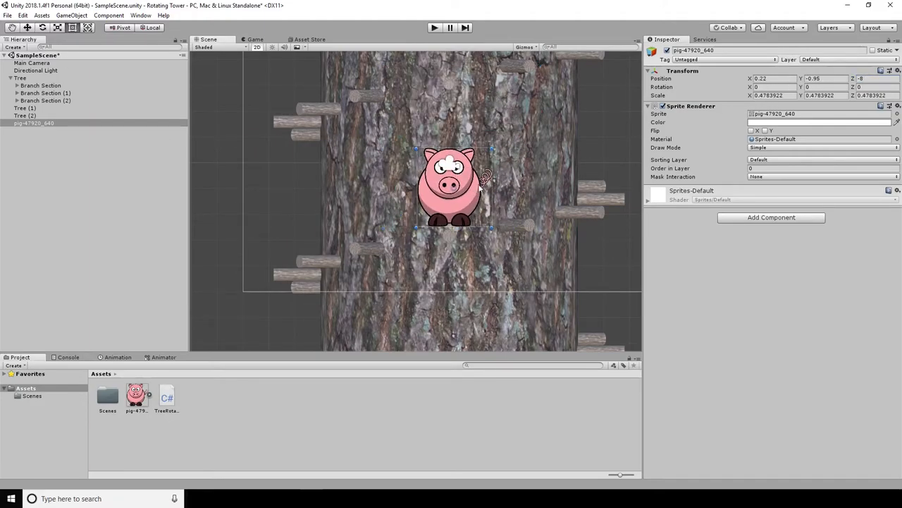
click(771, 217)
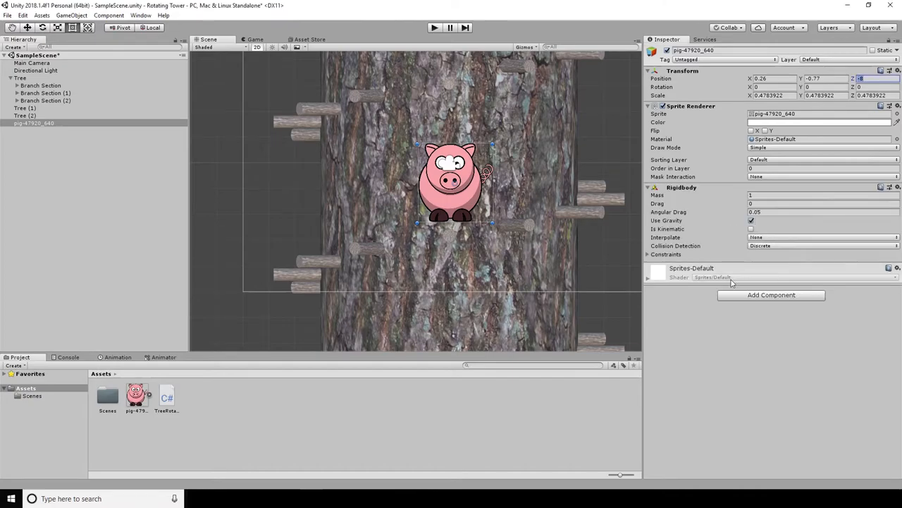
Add a Box Collider, freeze pig position X/Z and all rotations, then play-test
click(772, 295)
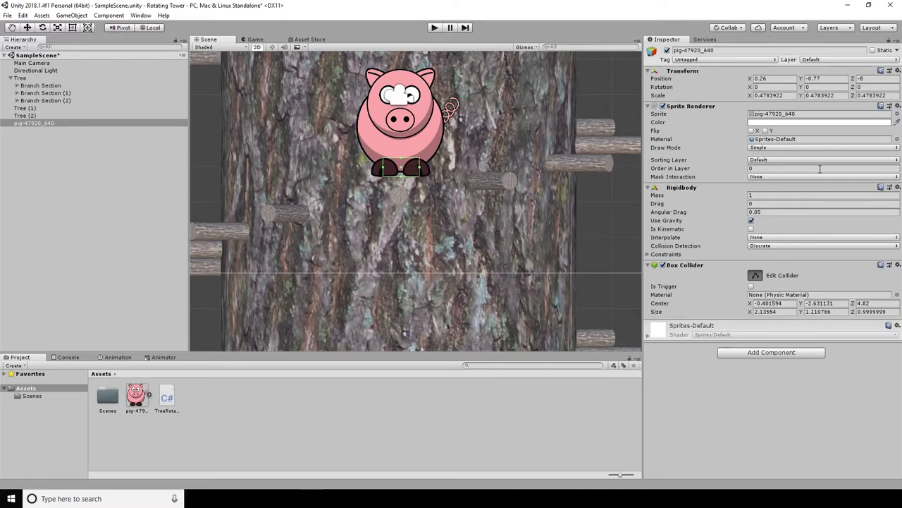
click(648, 254)
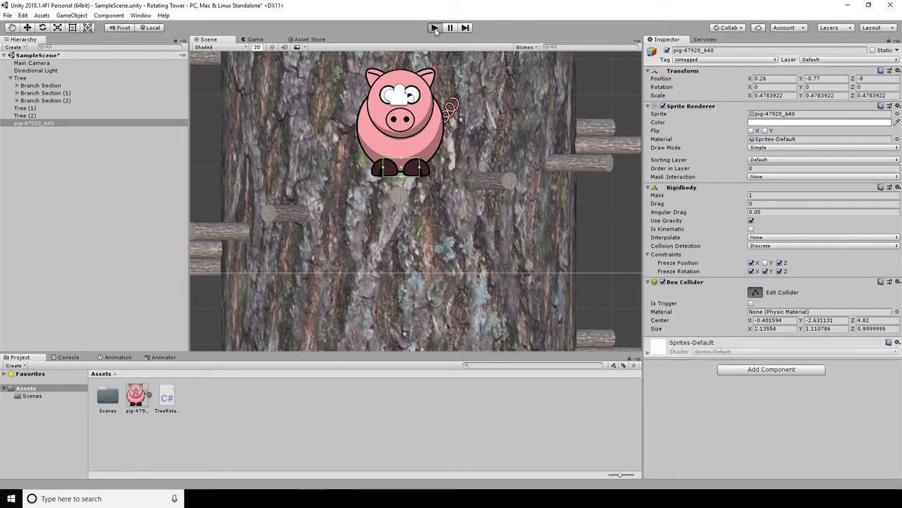
click(435, 28)
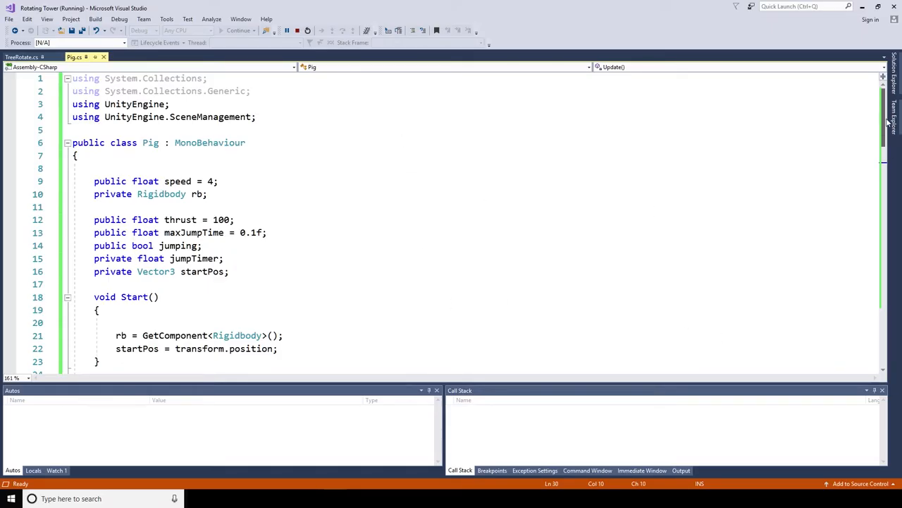
scroll(down, 3)
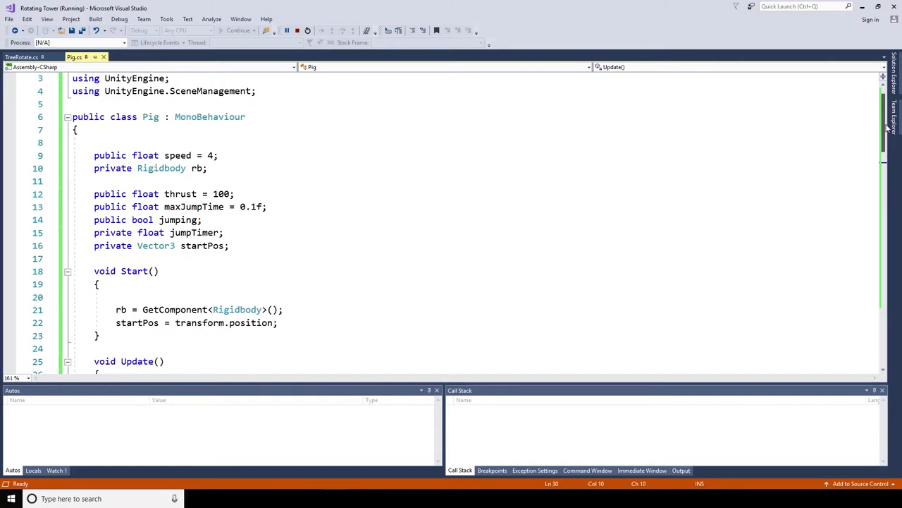
scroll(down, 3)
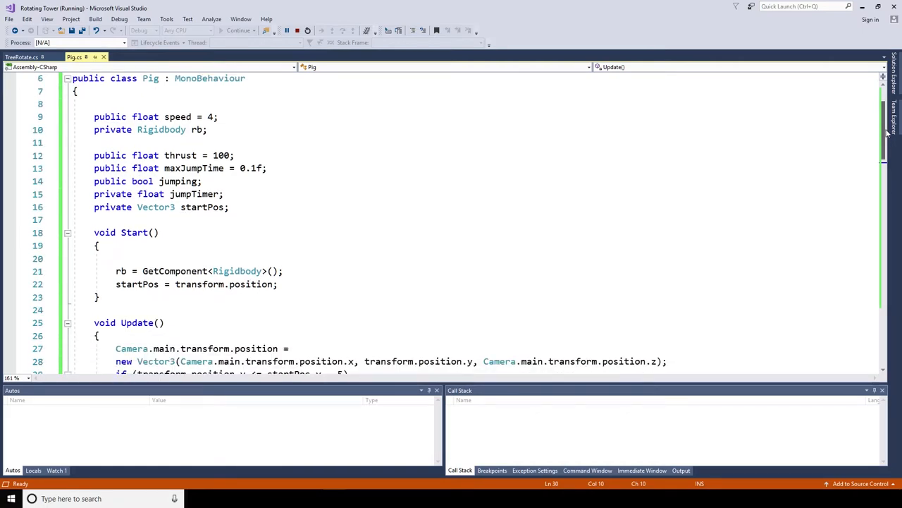
scroll(down, 3)
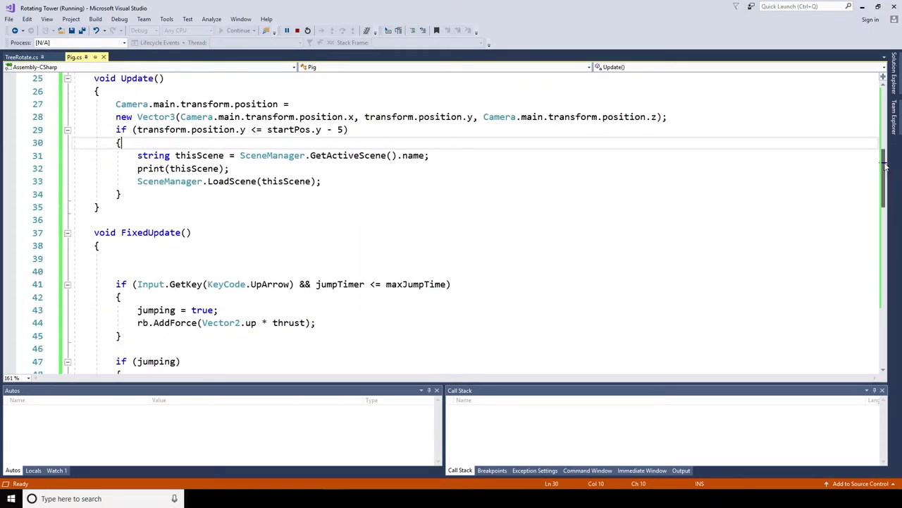
scroll(down, 3)
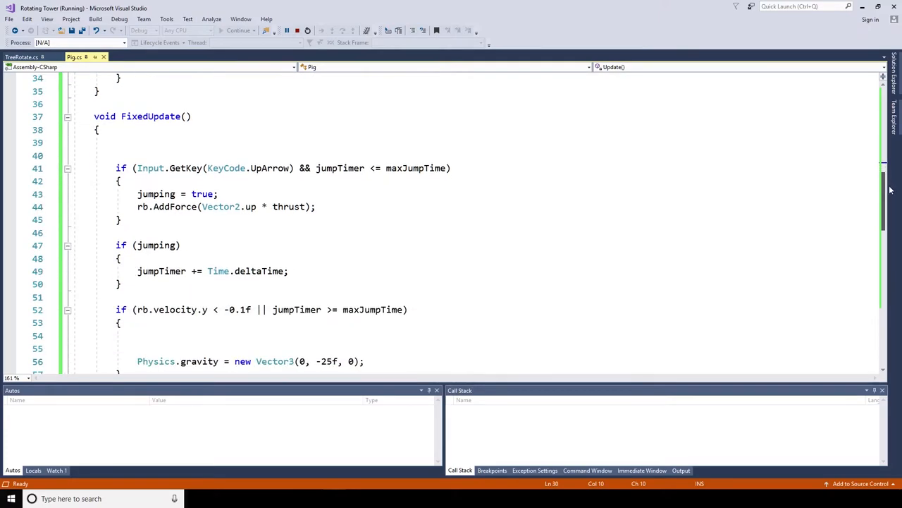
scroll(down, 3)
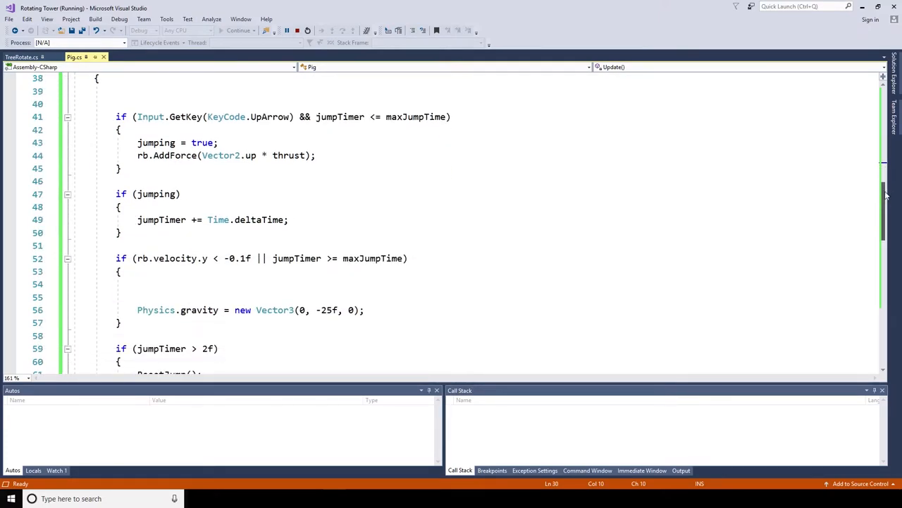
scroll(down, 3)
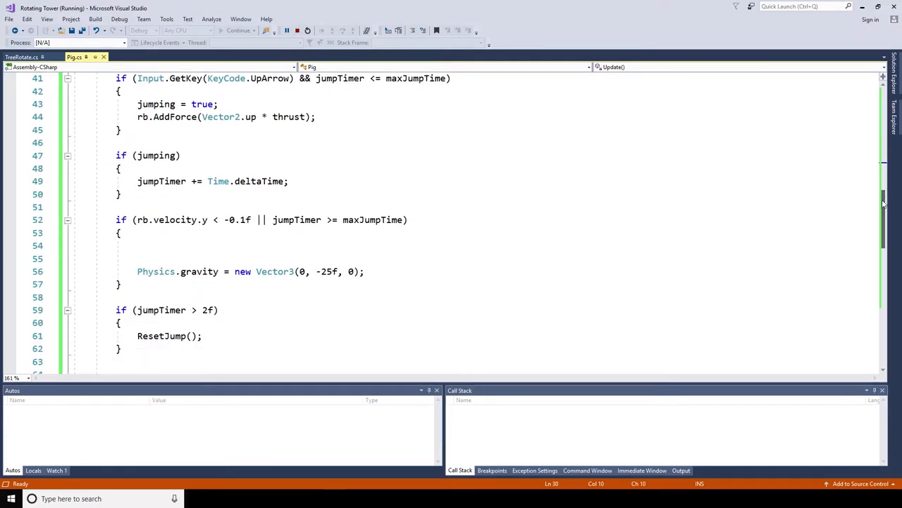
scroll(down, 3)
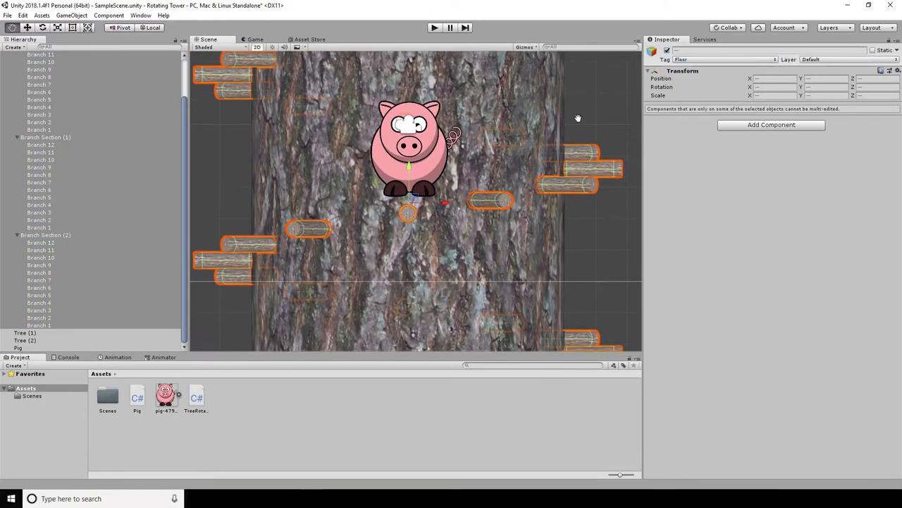
Run the pig-and-trunk scene briefly, then stop Play mode
click(435, 28)
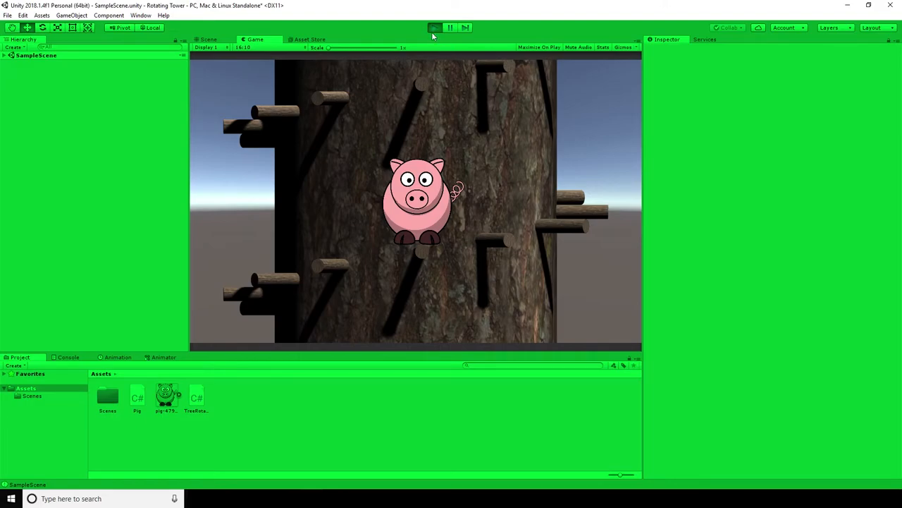
click(141, 15)
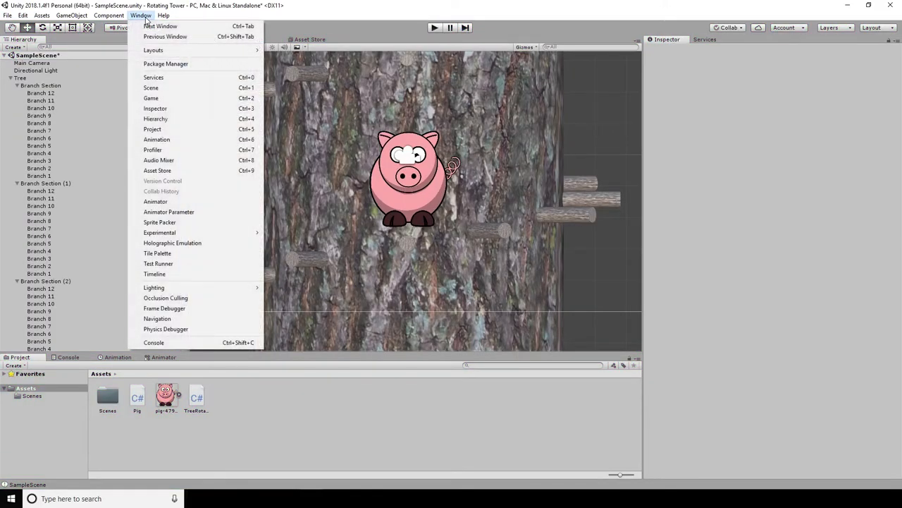
Toggle Auto Generate in Lighting Settings and play-test to check the tower's lighting
click(154, 287)
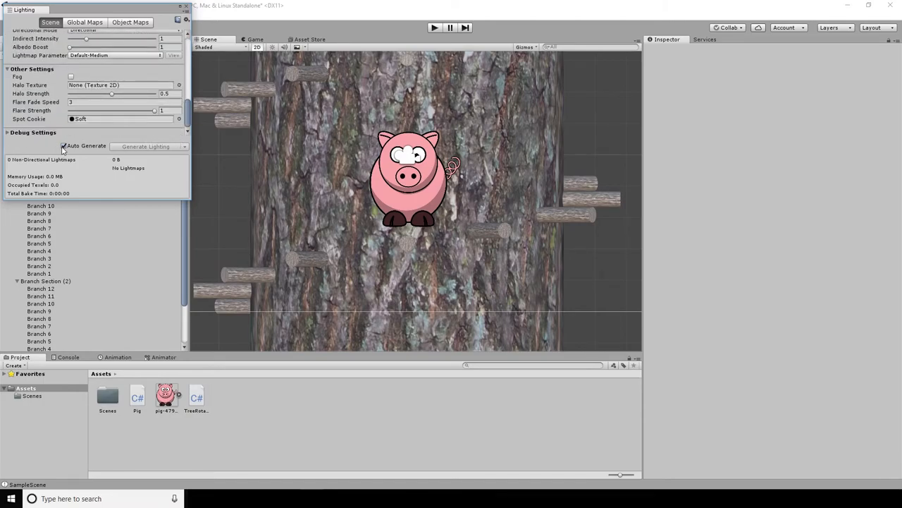
click(64, 146)
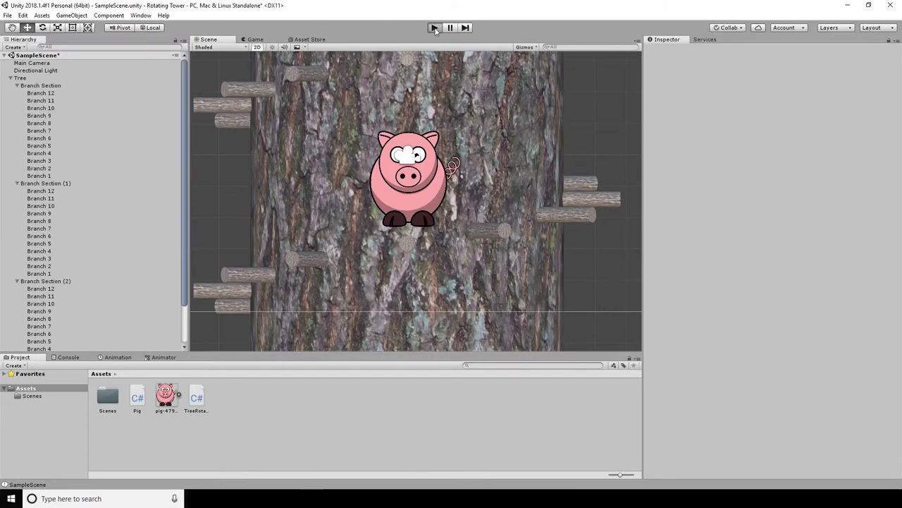
click(434, 27)
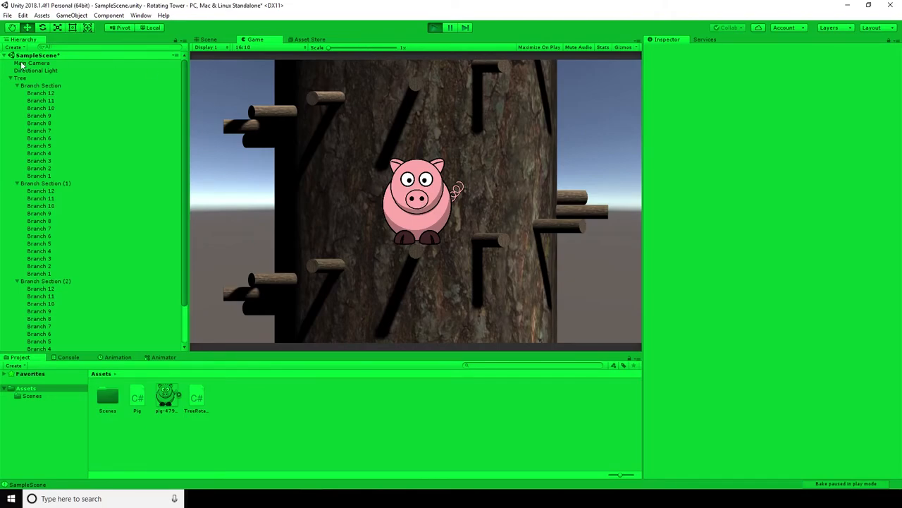
Raise the Directional Light intensity to 2 outside Play mode and check the Game view
click(38, 70)
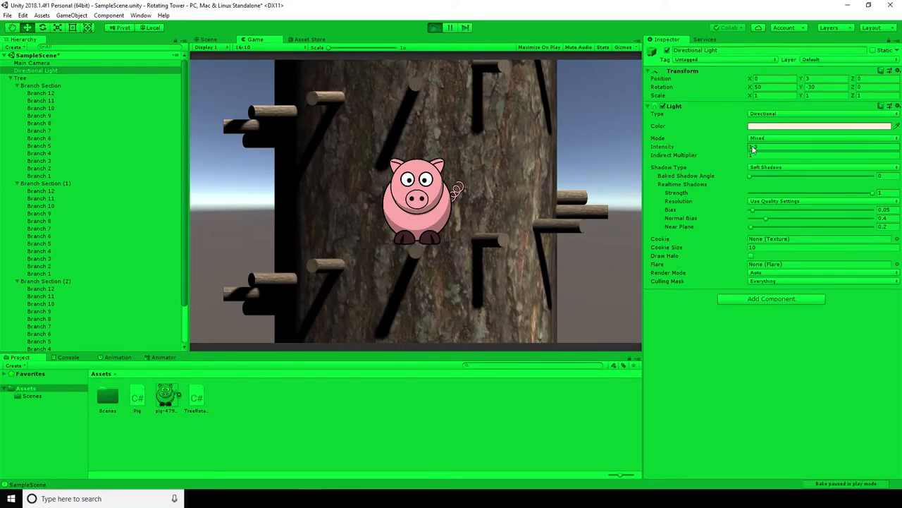
text(1.83)
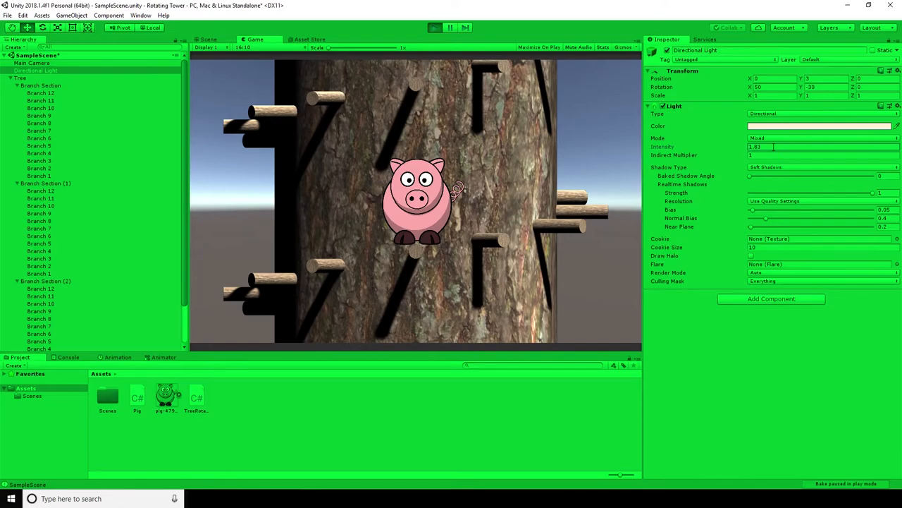
click(434, 27)
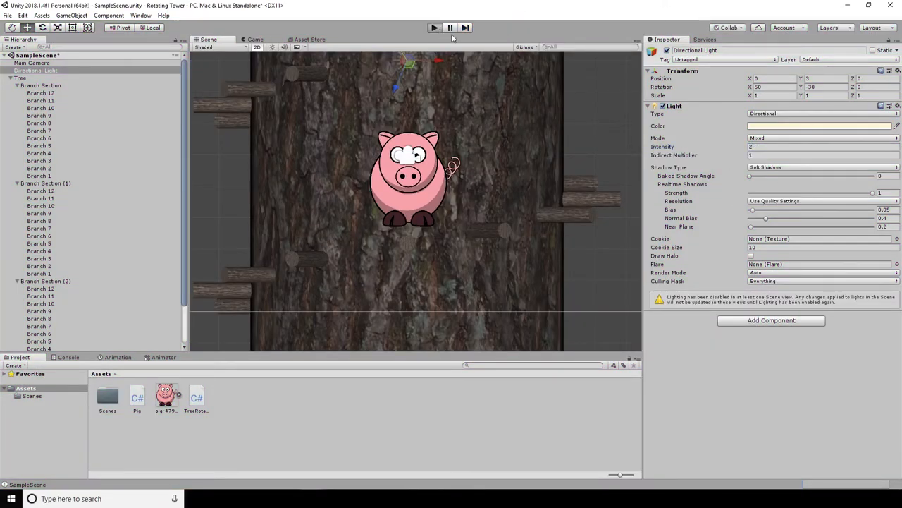
click(255, 39)
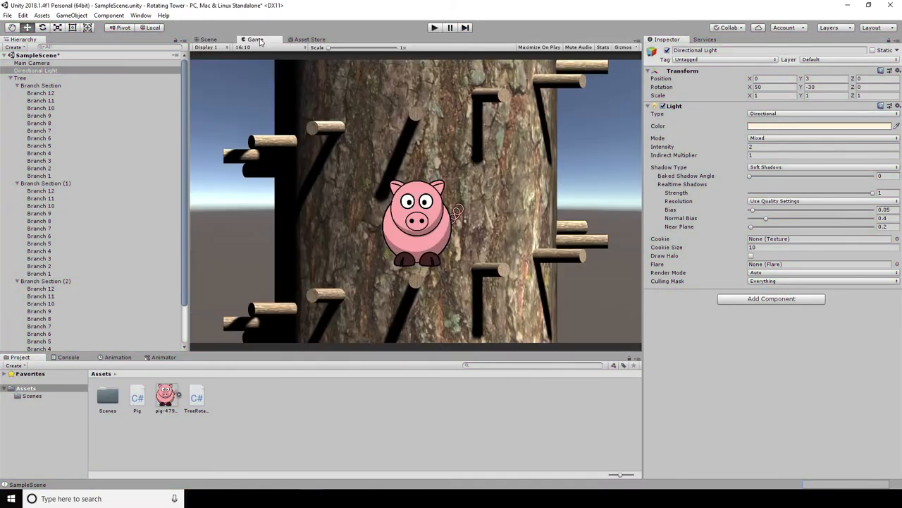
click(208, 39)
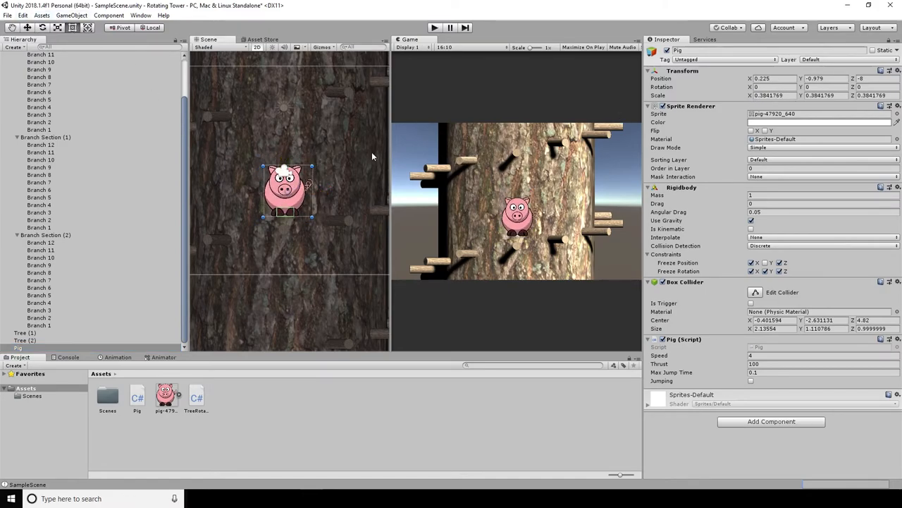
Play-test the pig jumping in front of the trunk with its Pig script
click(434, 28)
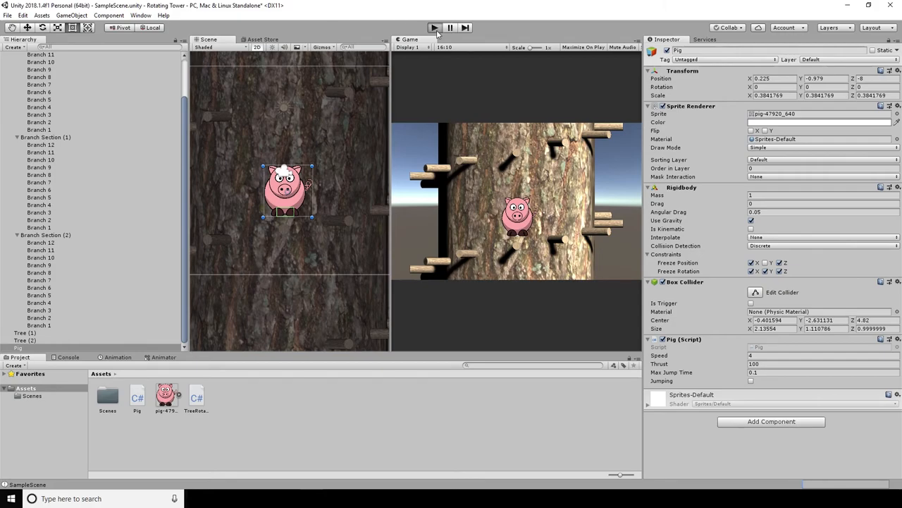
click(434, 27)
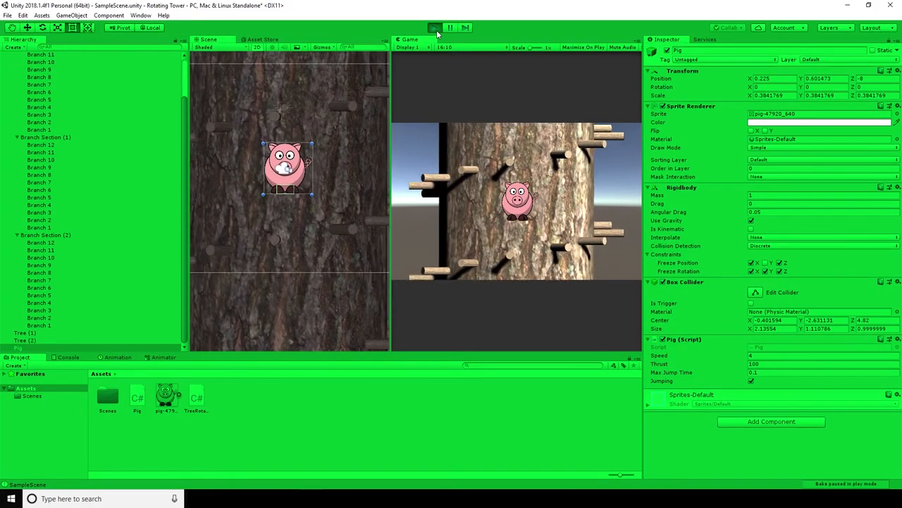